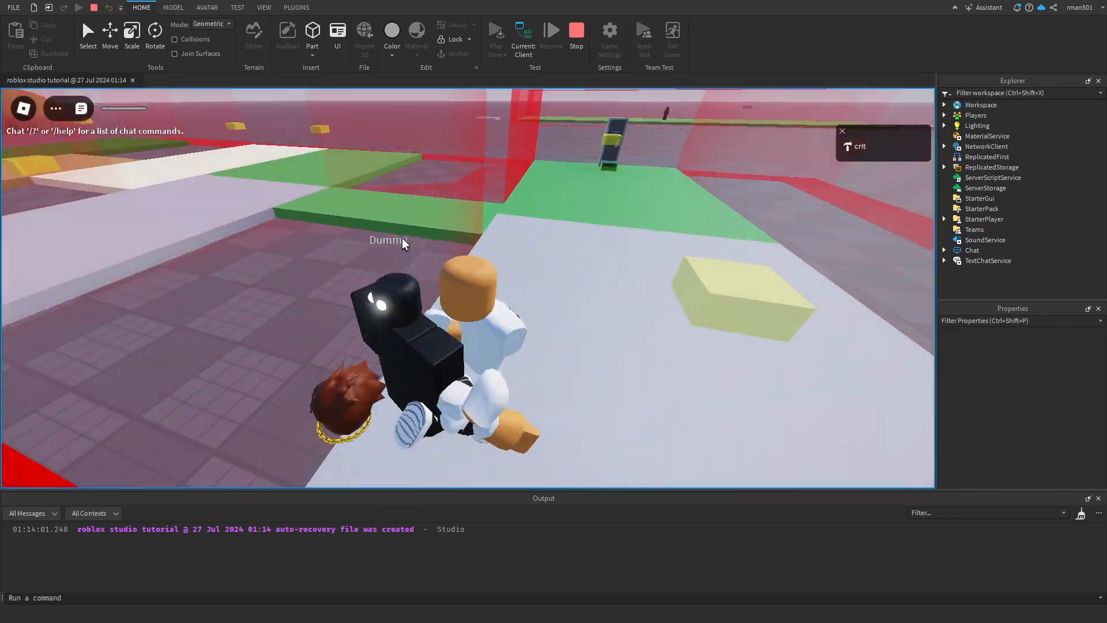
- Stop the running playtest to return to editing the obby level
left_click(576, 30)
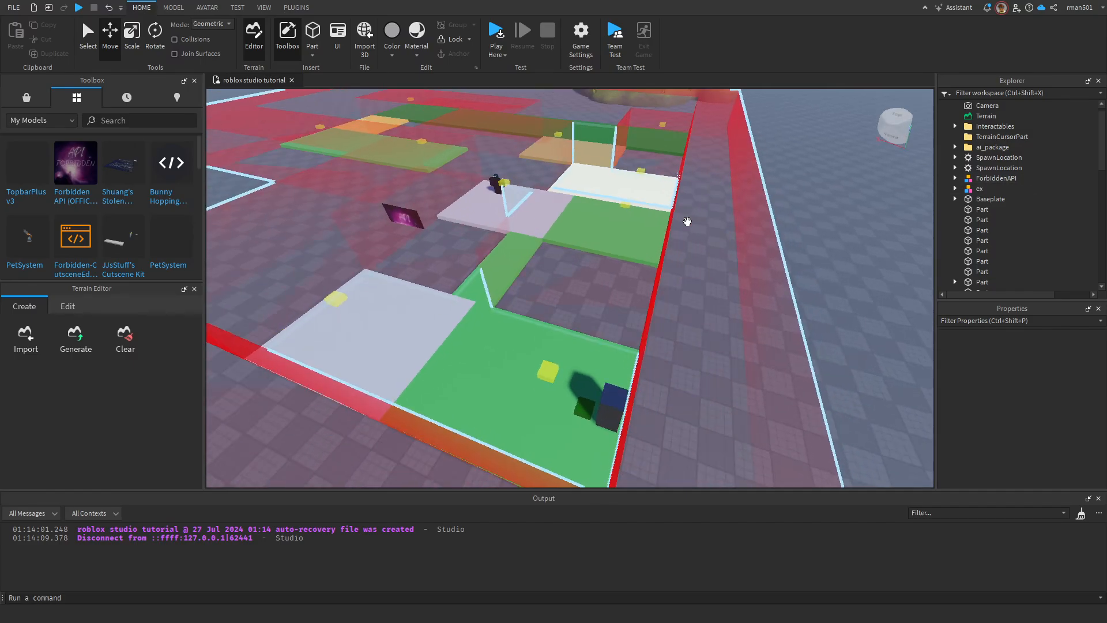
- Insert the Forbidden API model from My Models, accept the scripts warning, and expand its Forbidden folder
left_click(992, 180)
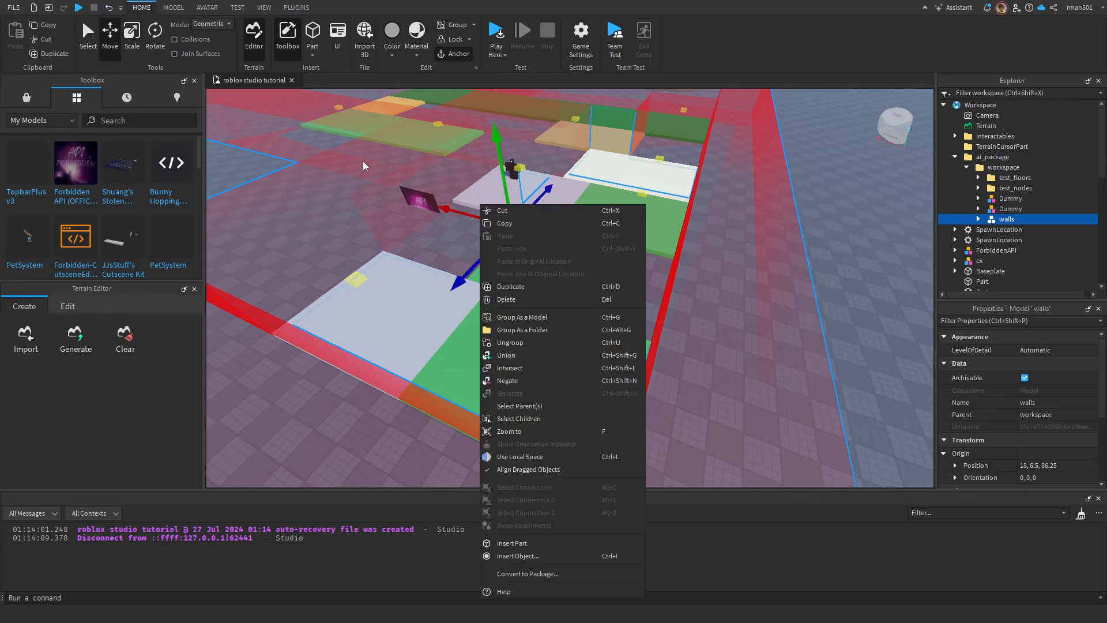
left_click(76, 161)
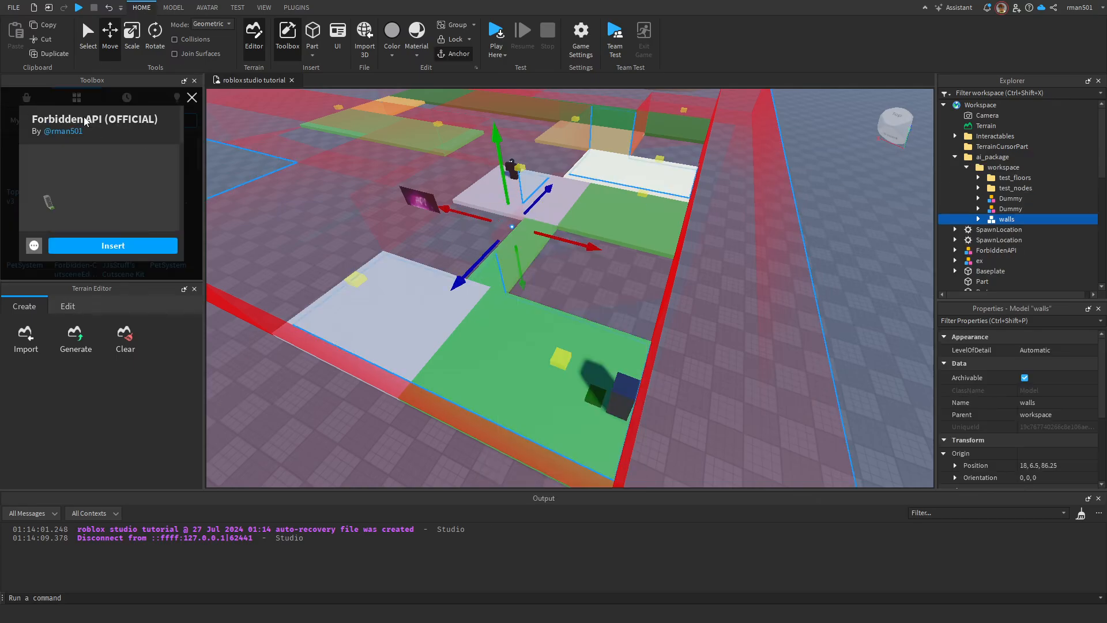
left_click(113, 245)
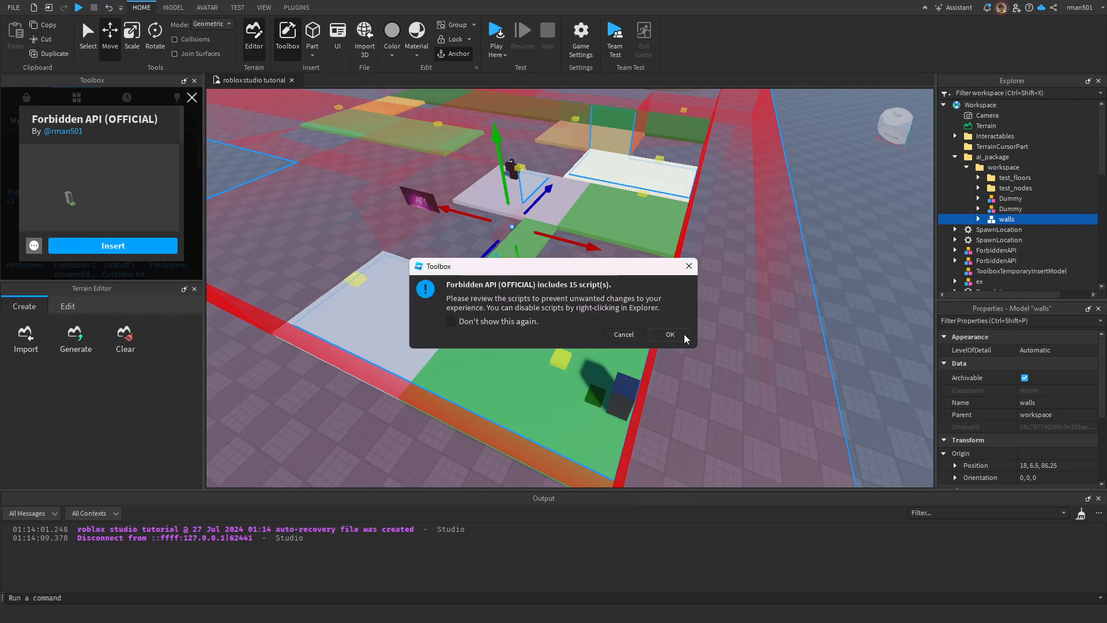
left_click(666, 334)
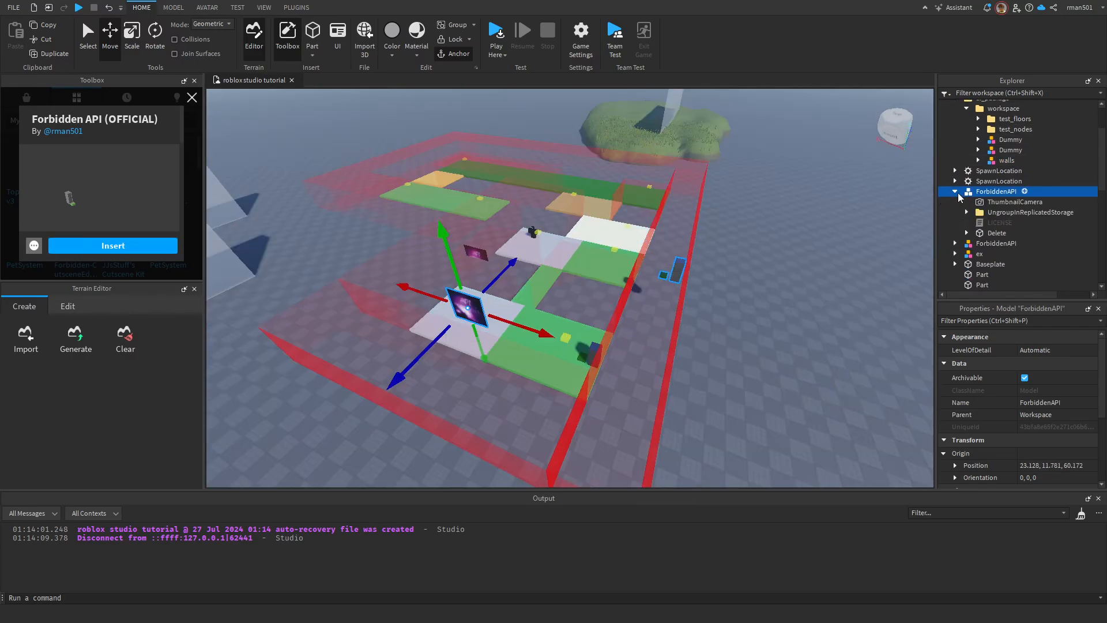
left_click(1032, 182)
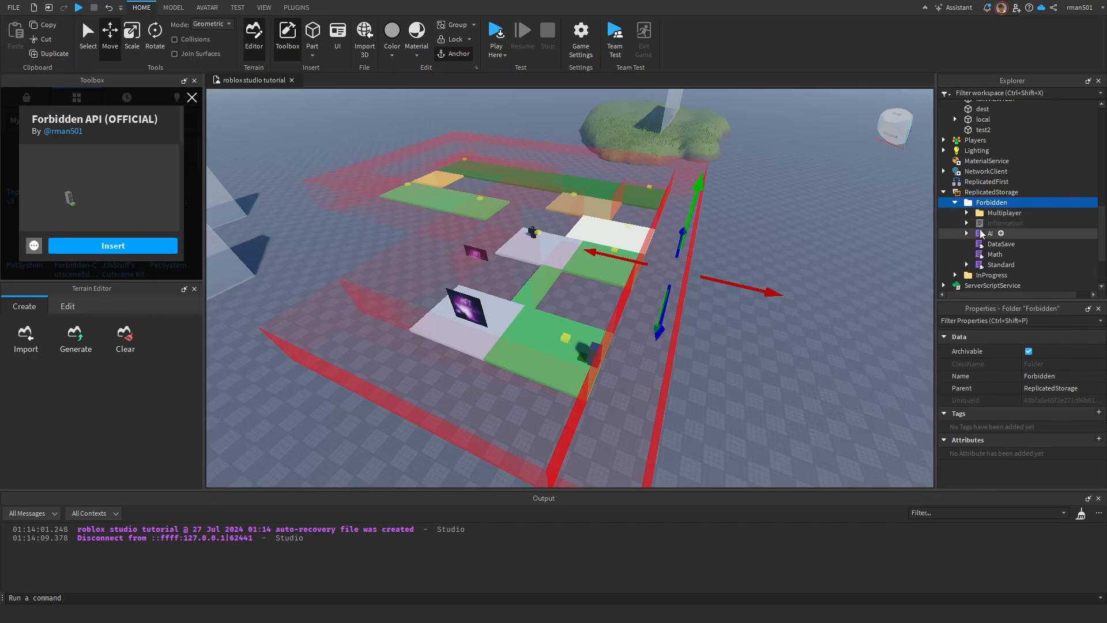
- Open the Forbidden Math module and scroll through its code down to the IsInView function
double_click(994, 254)
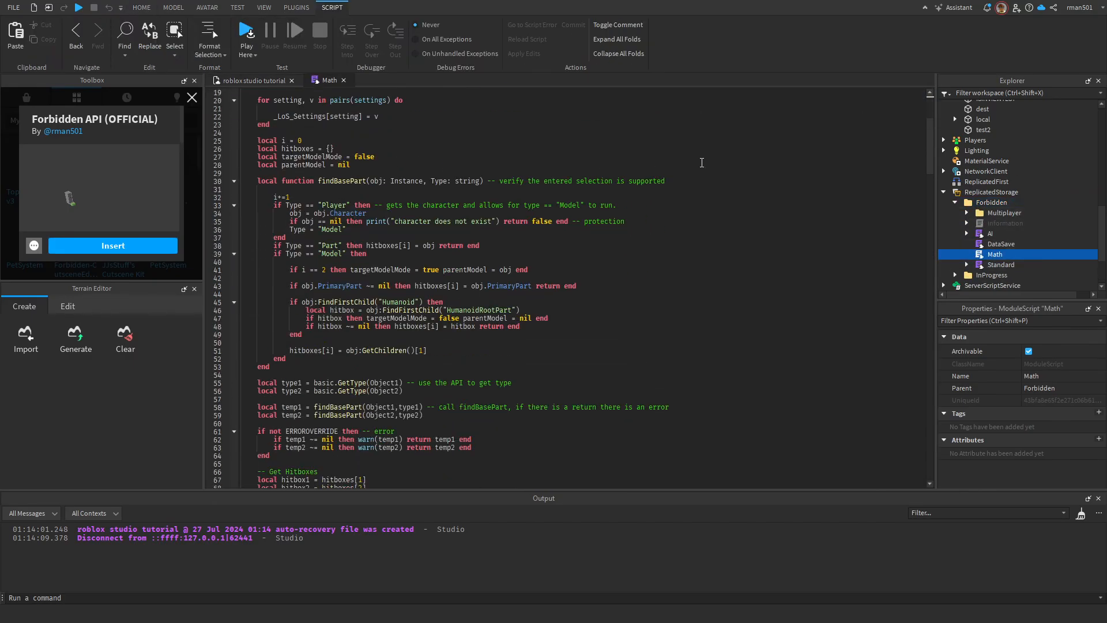
scroll("down", 3)
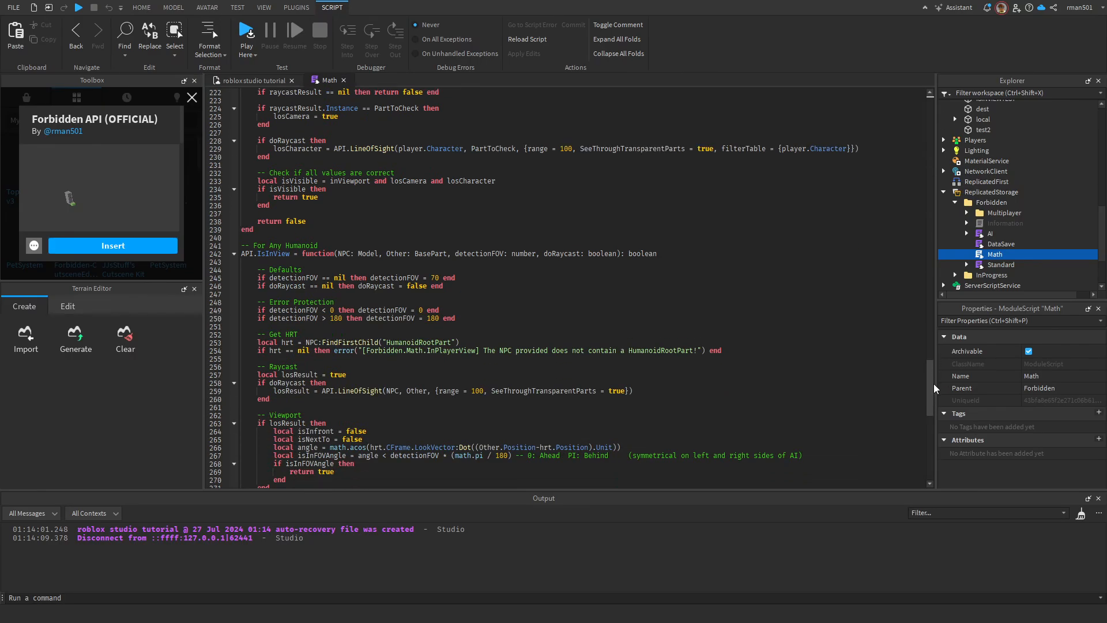
scroll("down", 3)
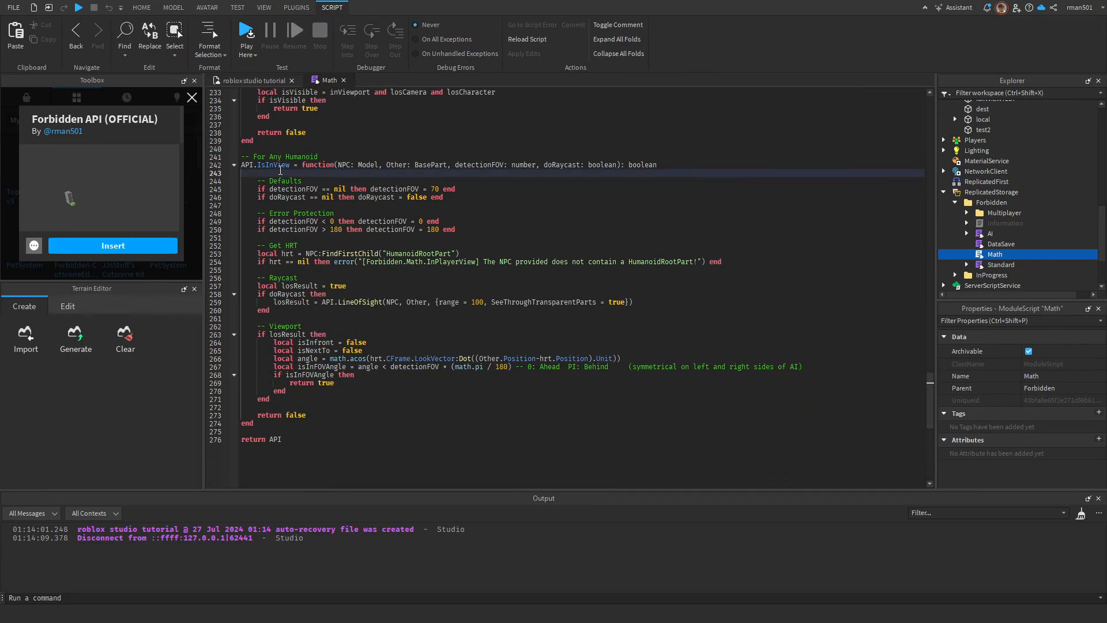
scroll("up", 3)
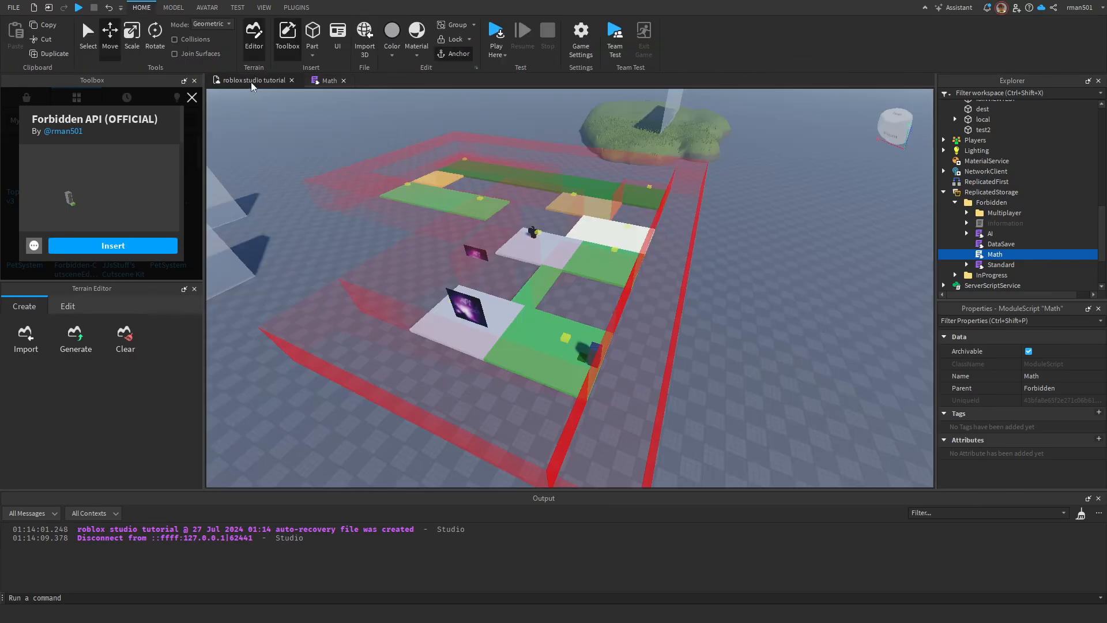
left_click(327, 79)
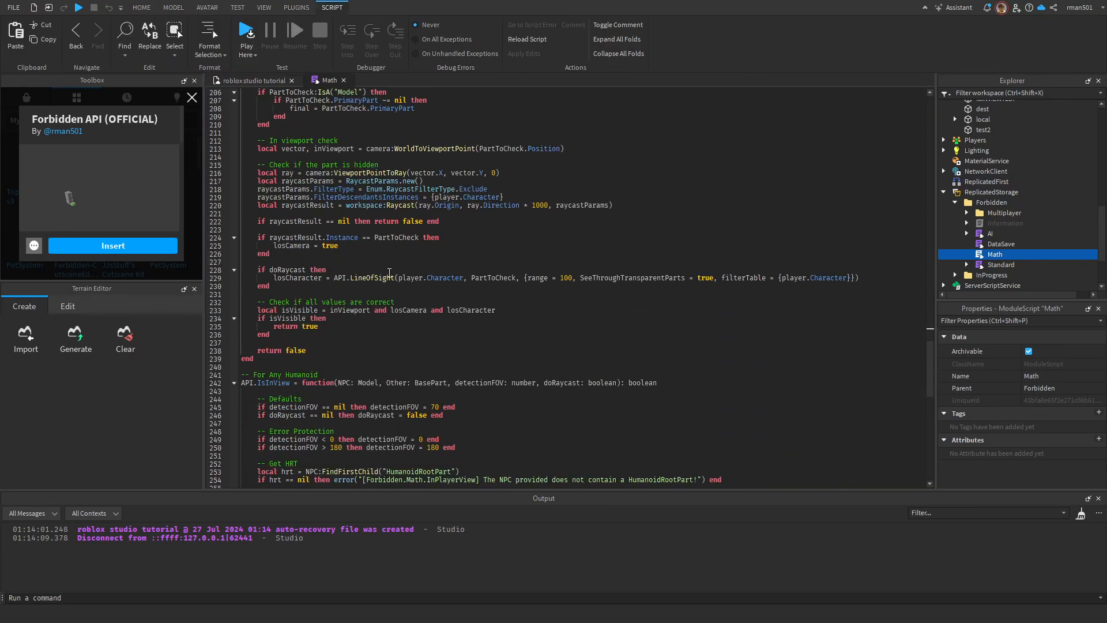
scroll("down", 3)
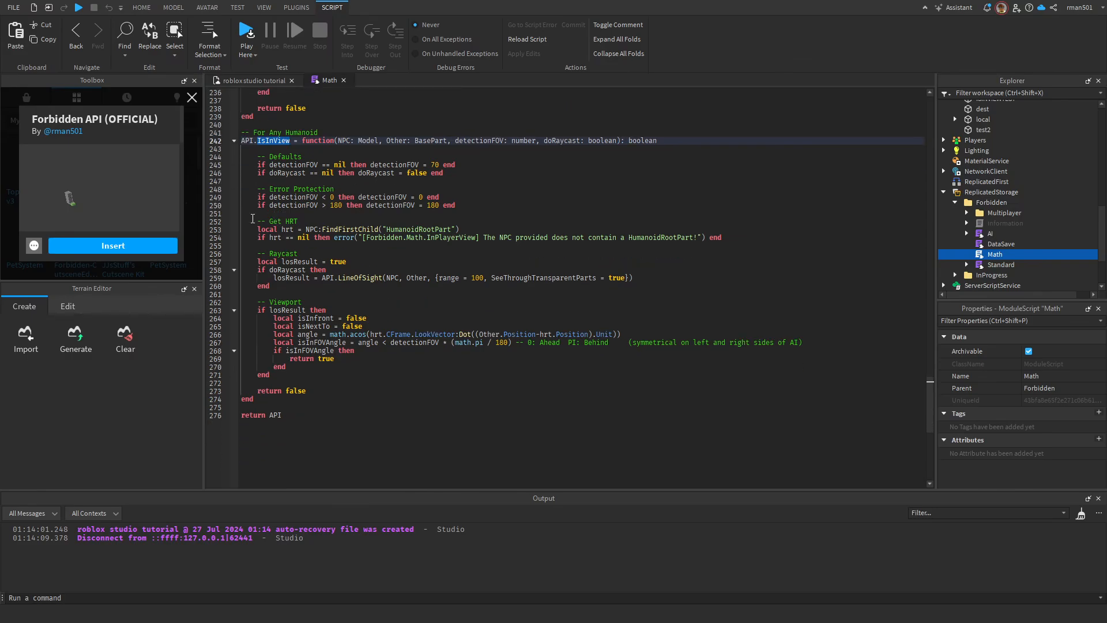
scroll("up", 3)
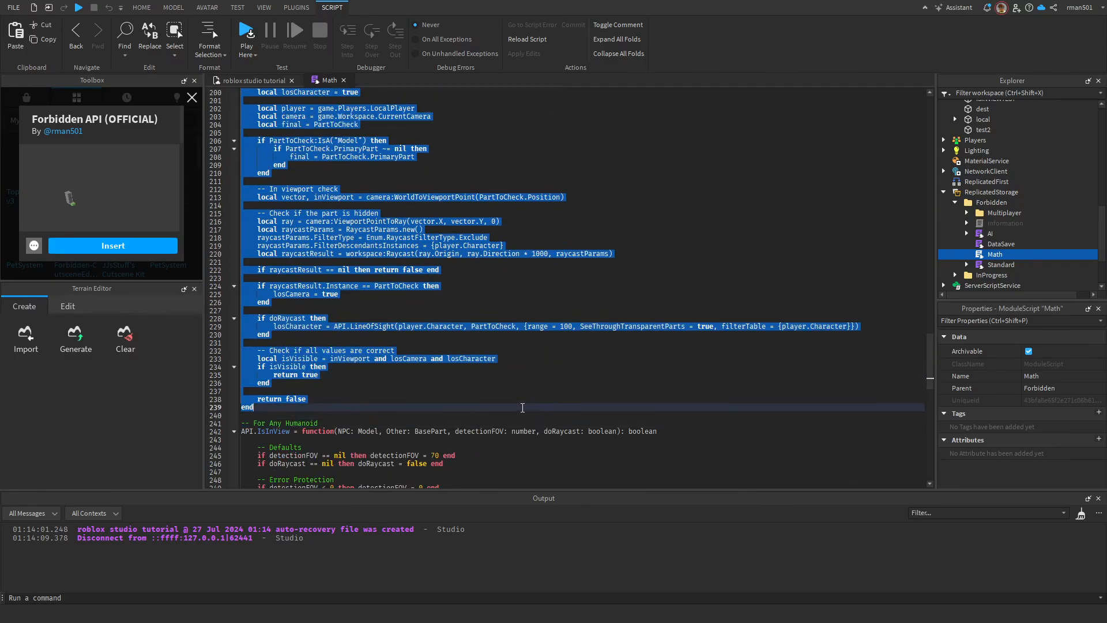
scroll("down", 3)
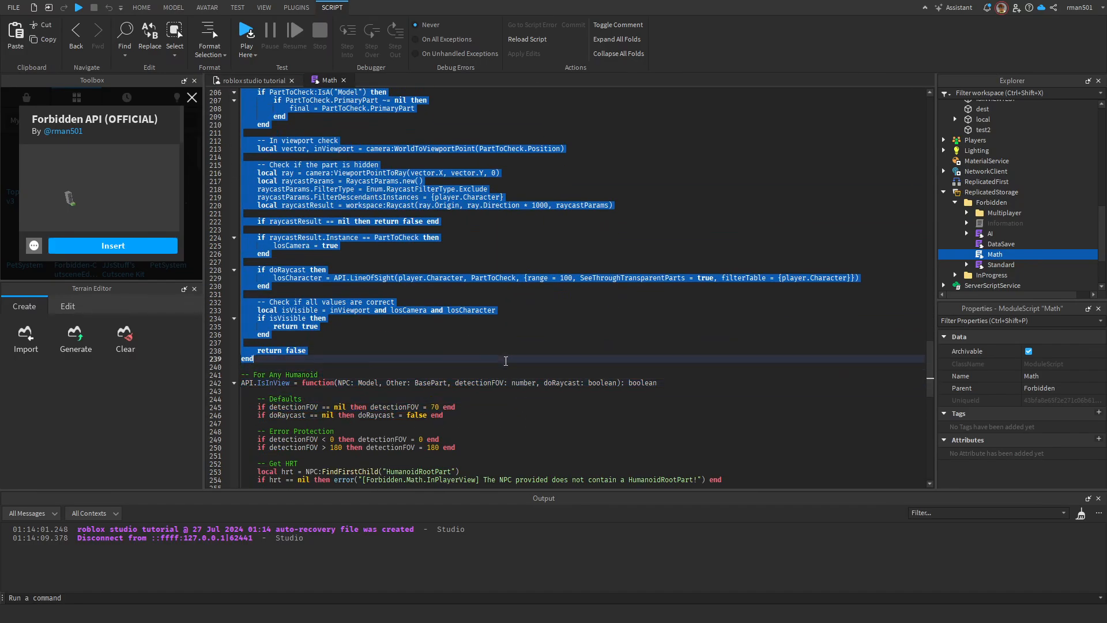
scroll("down", 3)
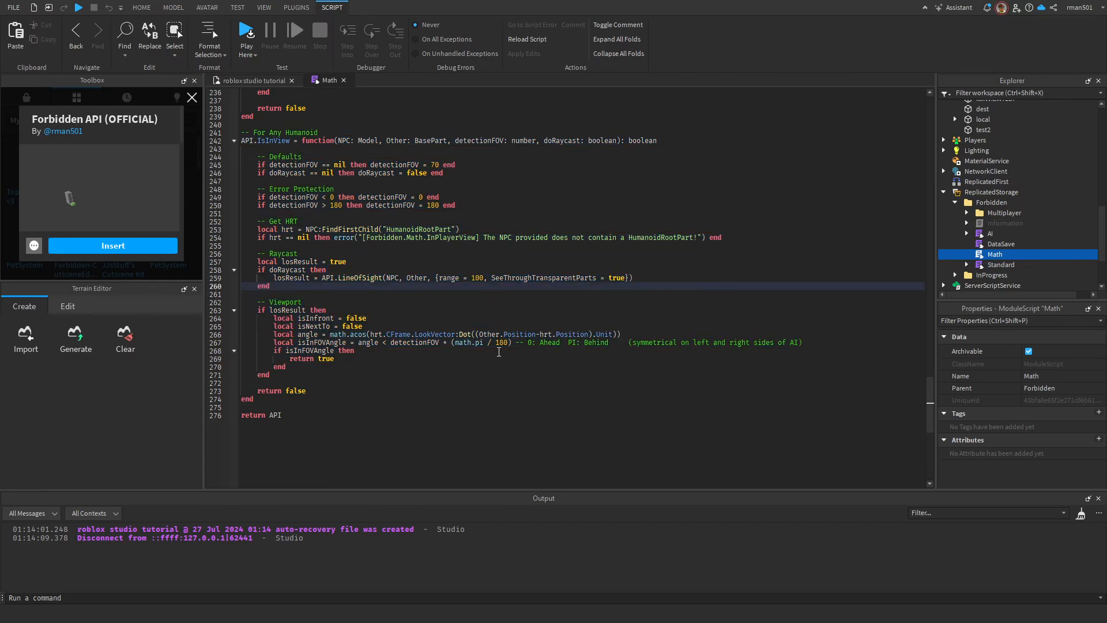
- Select the Dummy model in Explorer and add a new Script inside it
left_click(141, 7)
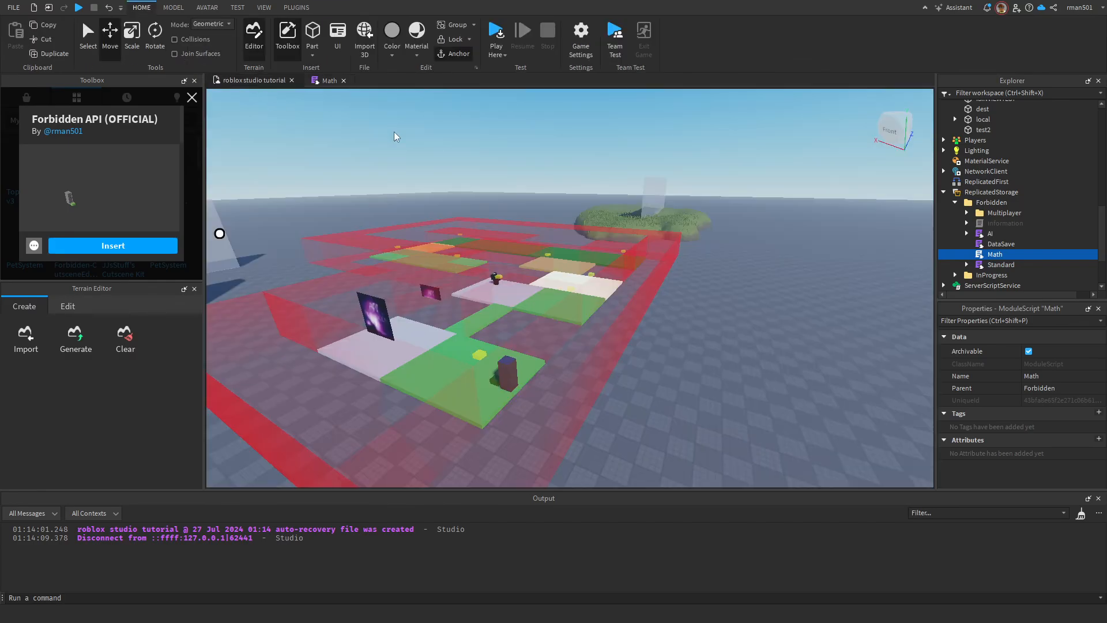
left_click(1017, 134)
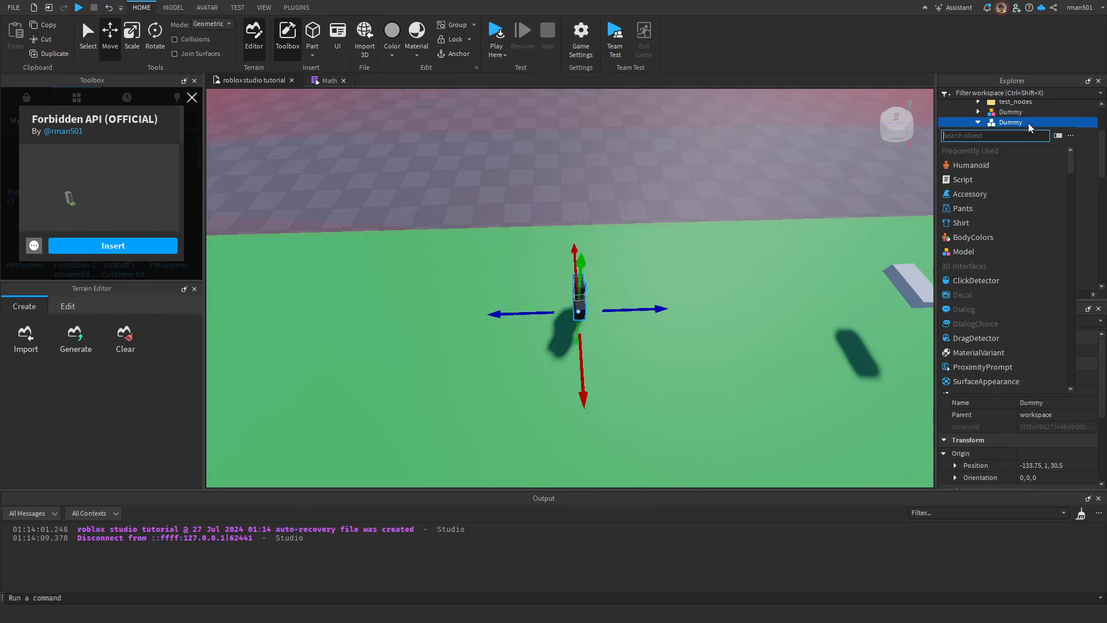
left_click(988, 123)
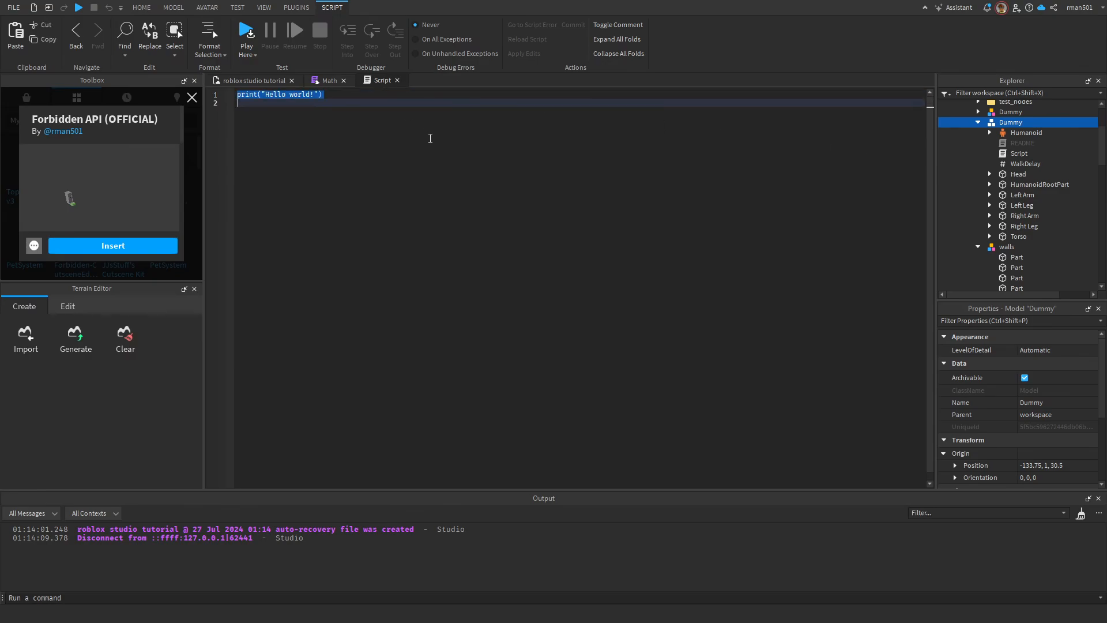
- Declare RunService, std from the Standard module, and char = script.Parent in the Dummy's script
type("local runService = game:GetService(")
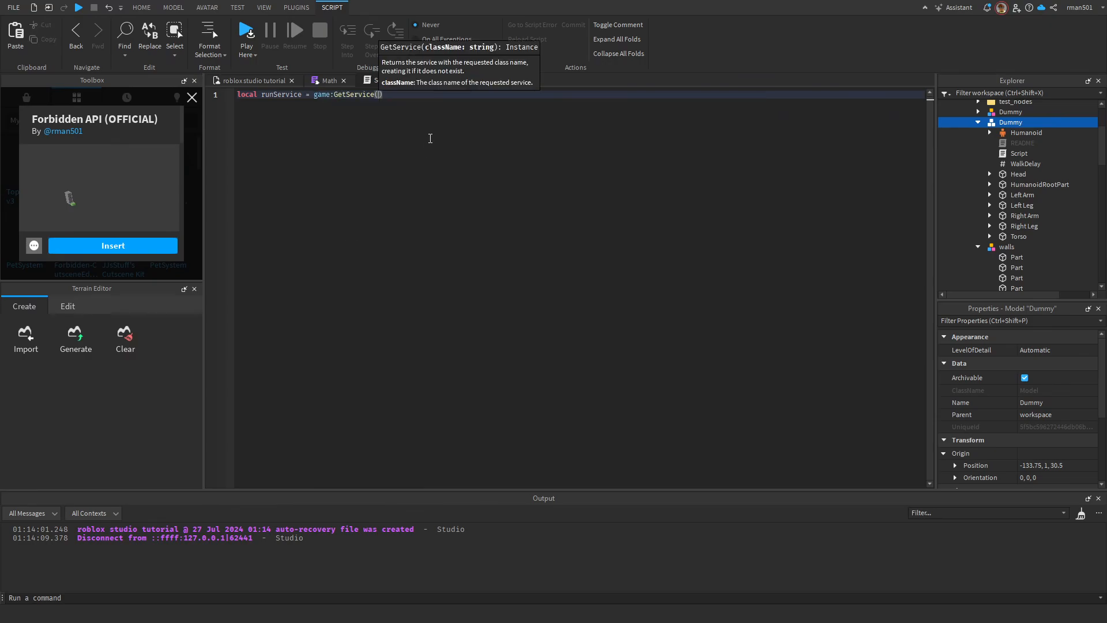
type("\"RunService\"")
type("while true do")
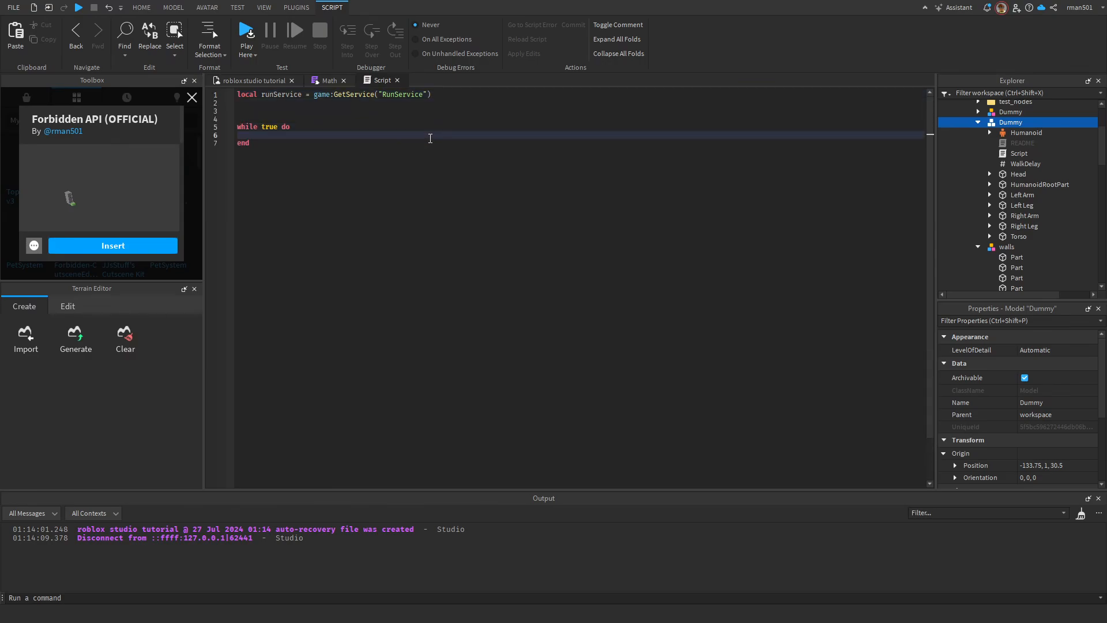
type("runService.Heartbeat:Wait(")
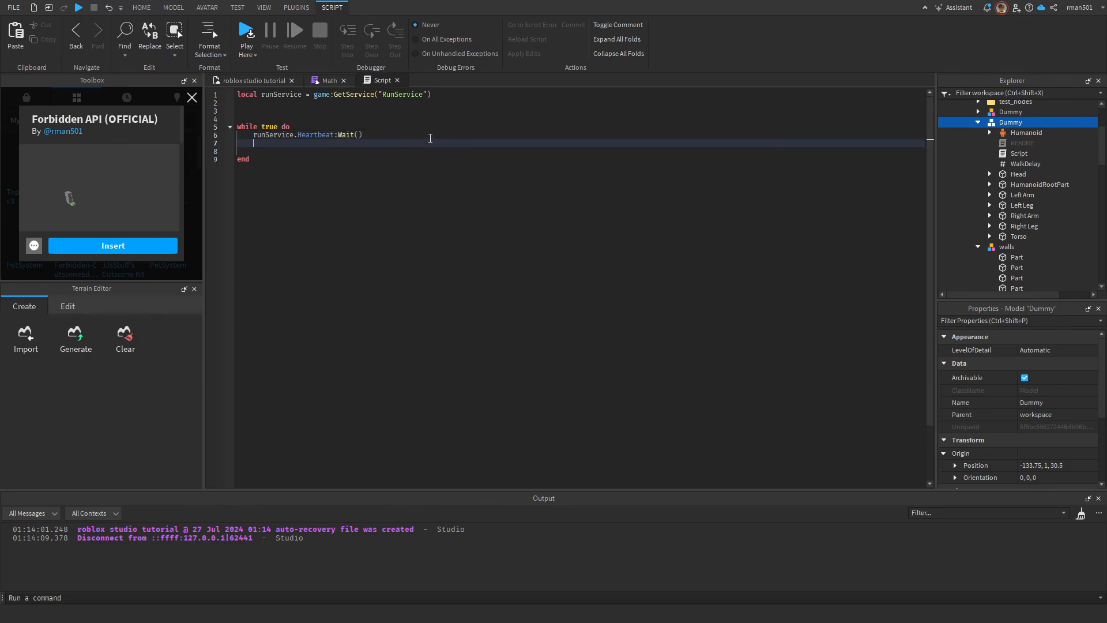
left_click(427, 135)
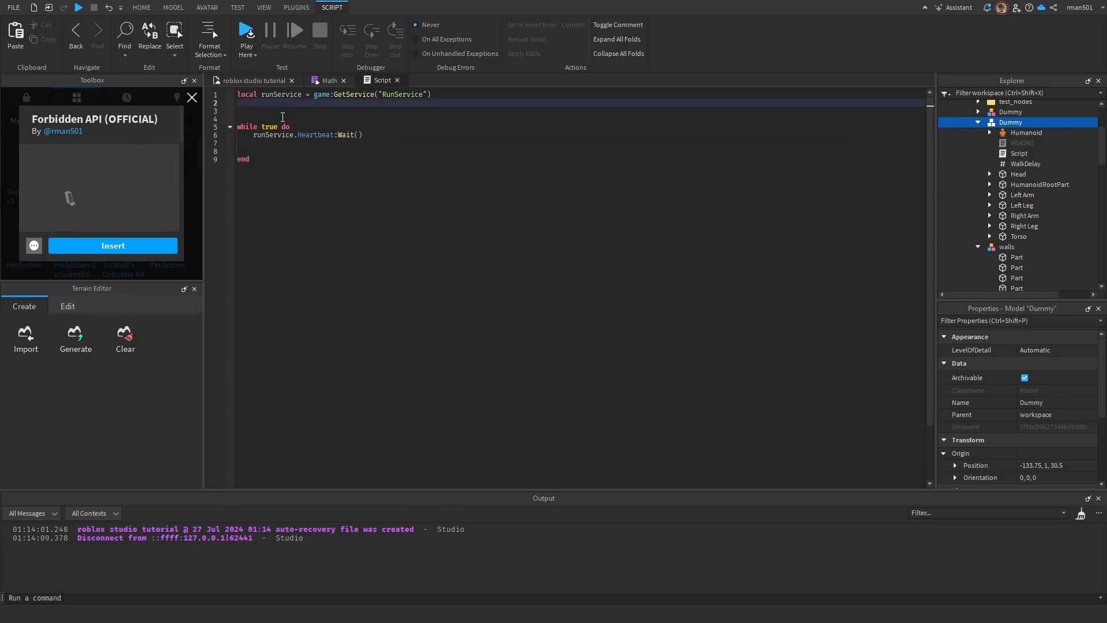
type("local rs = game:GetService(\"ReplicatedStorage")
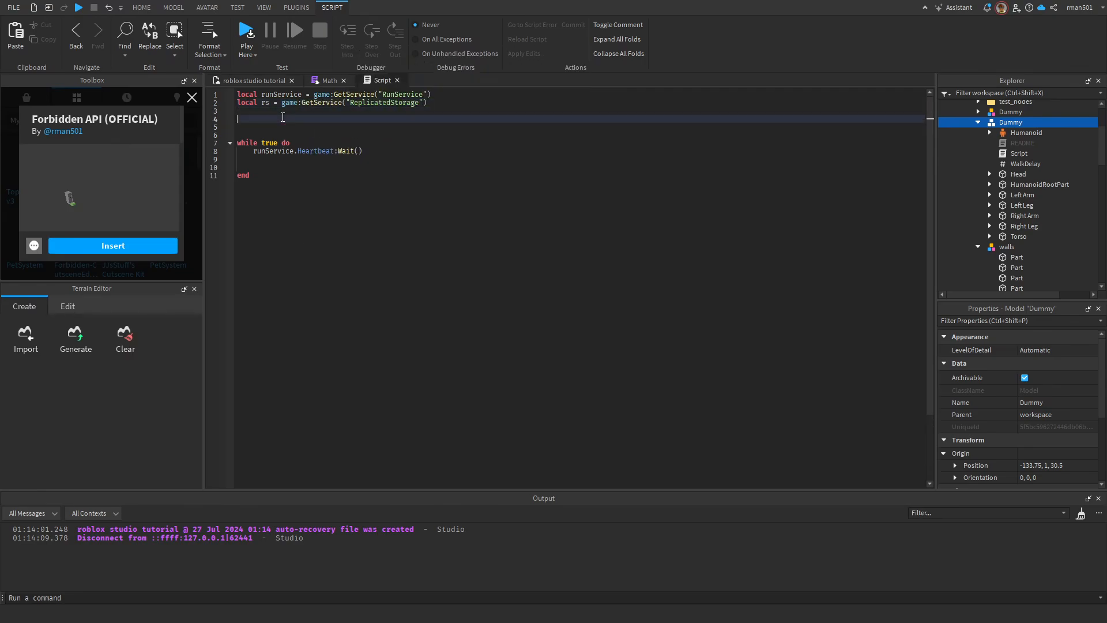
type("local")
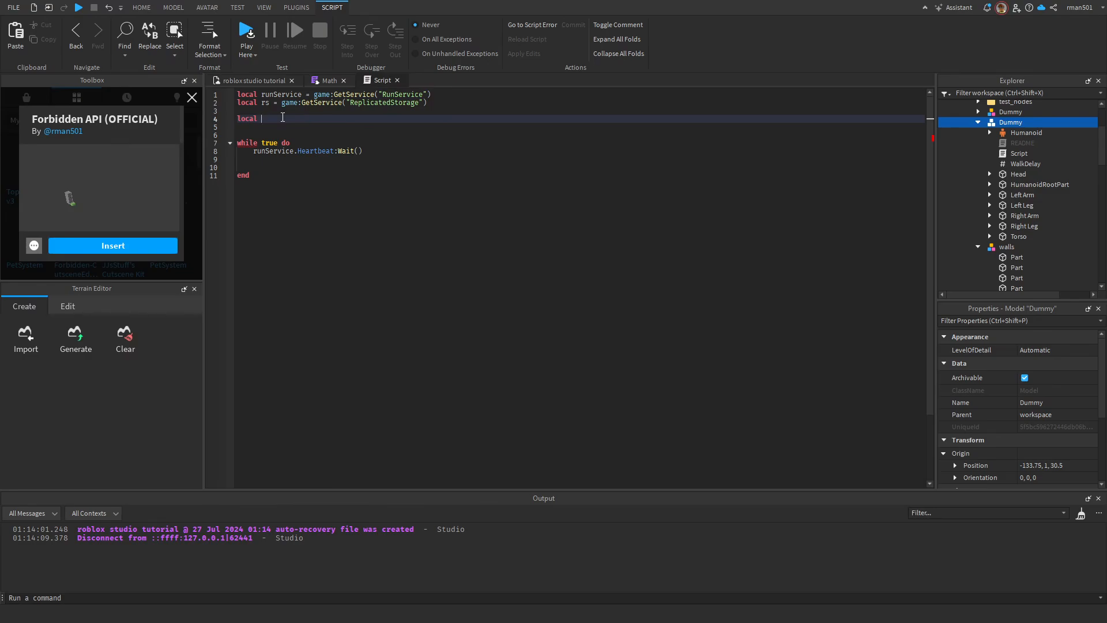
type("std = require(rs:WaitForChild(\"Forbidden\"):WaitForChild(")
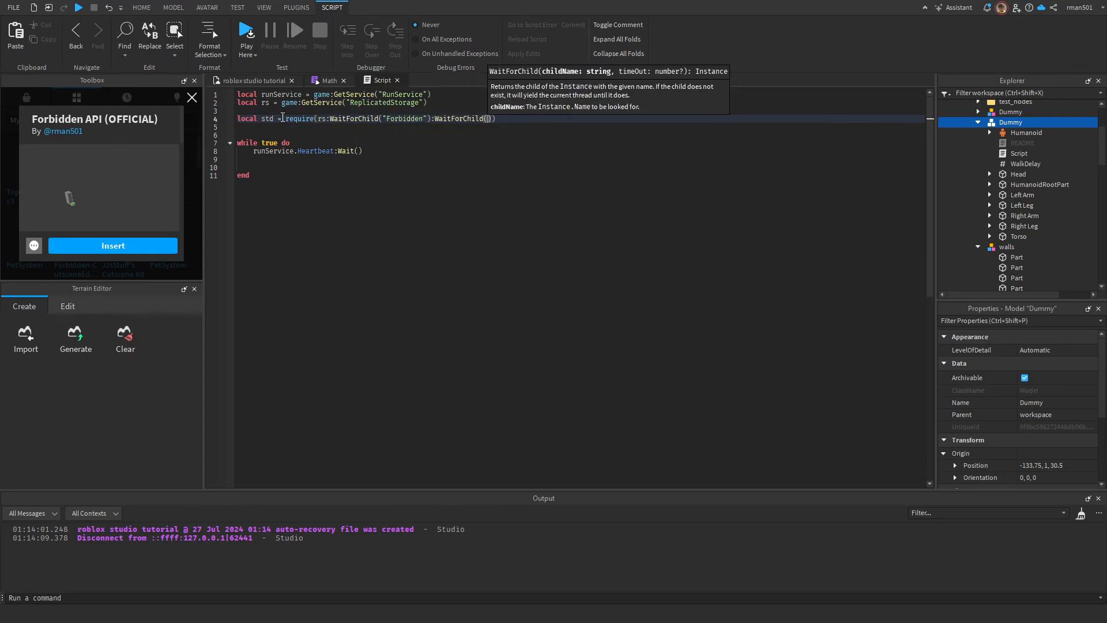
type("Standard\"")
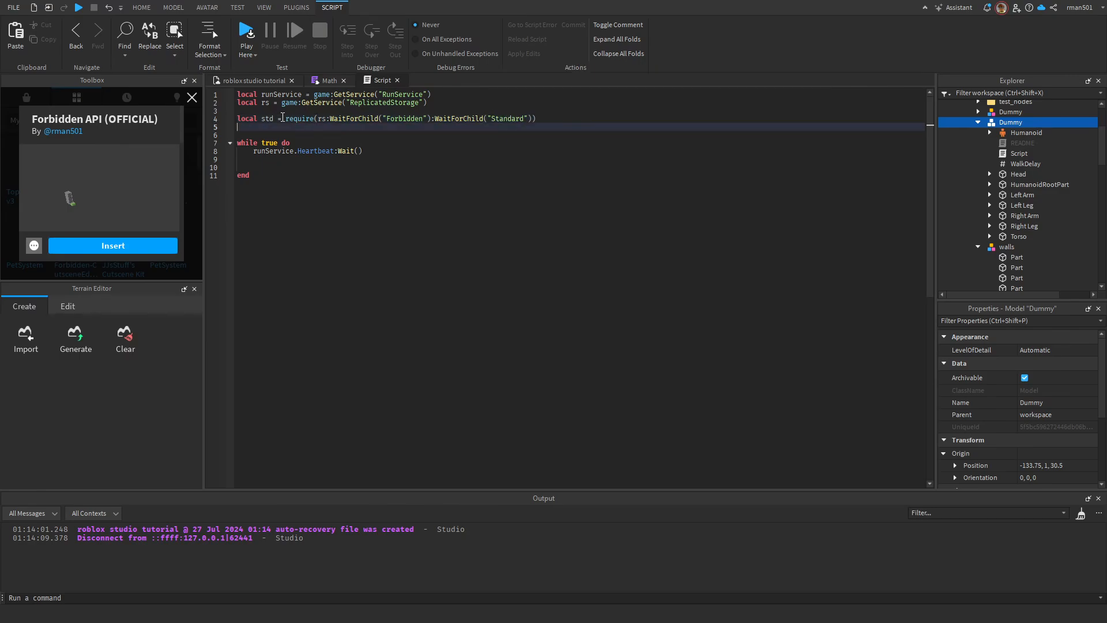
type("std.math.IsInView(")
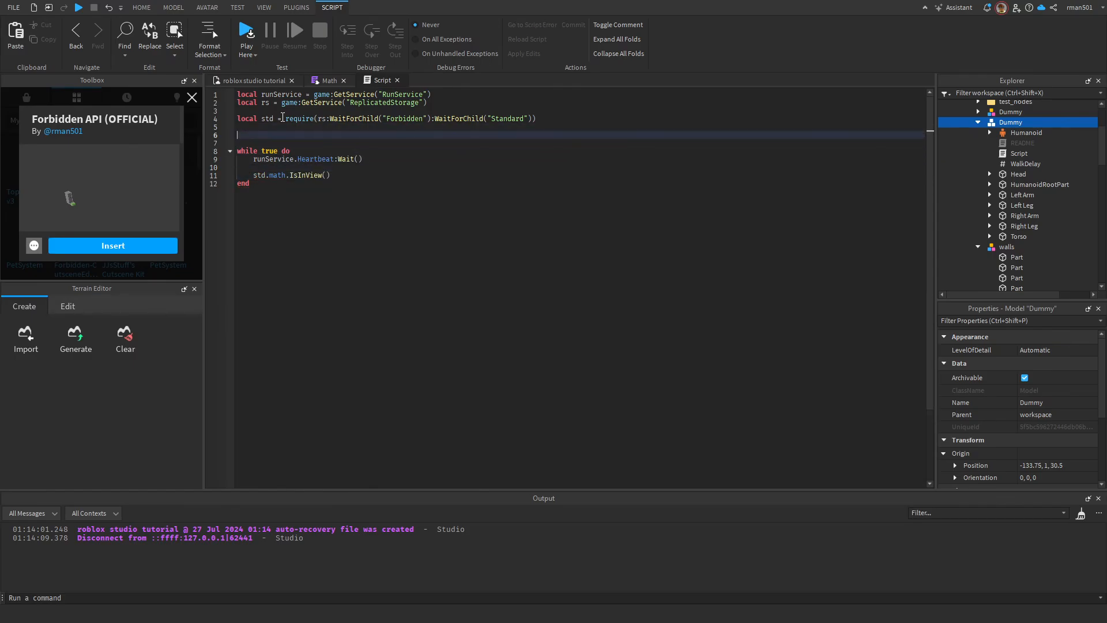
type("lo")
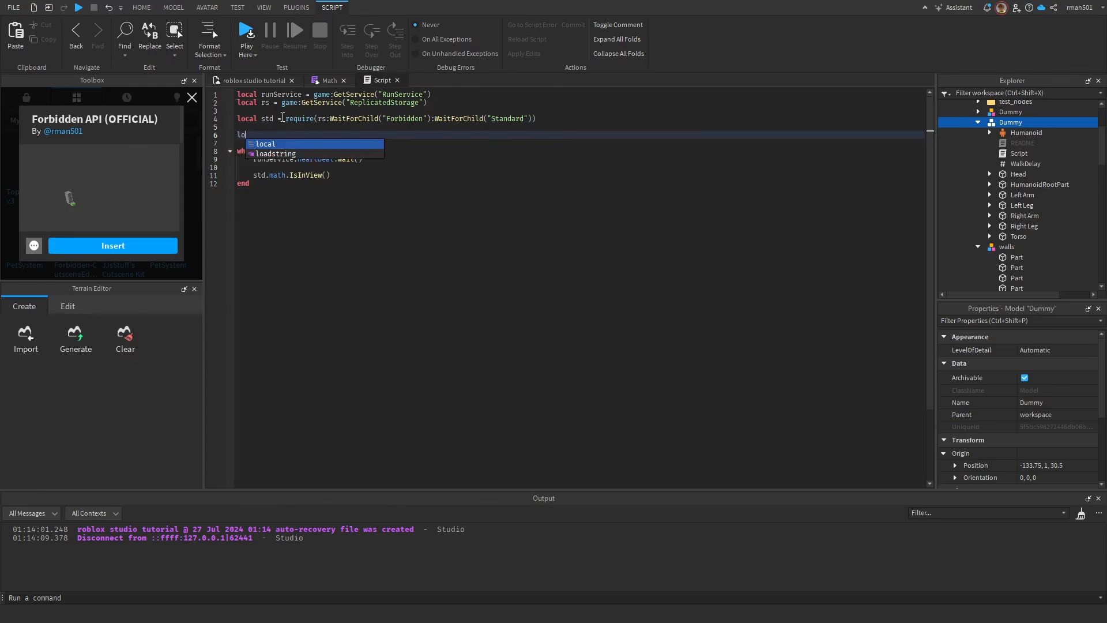
type("char = script.Parent")
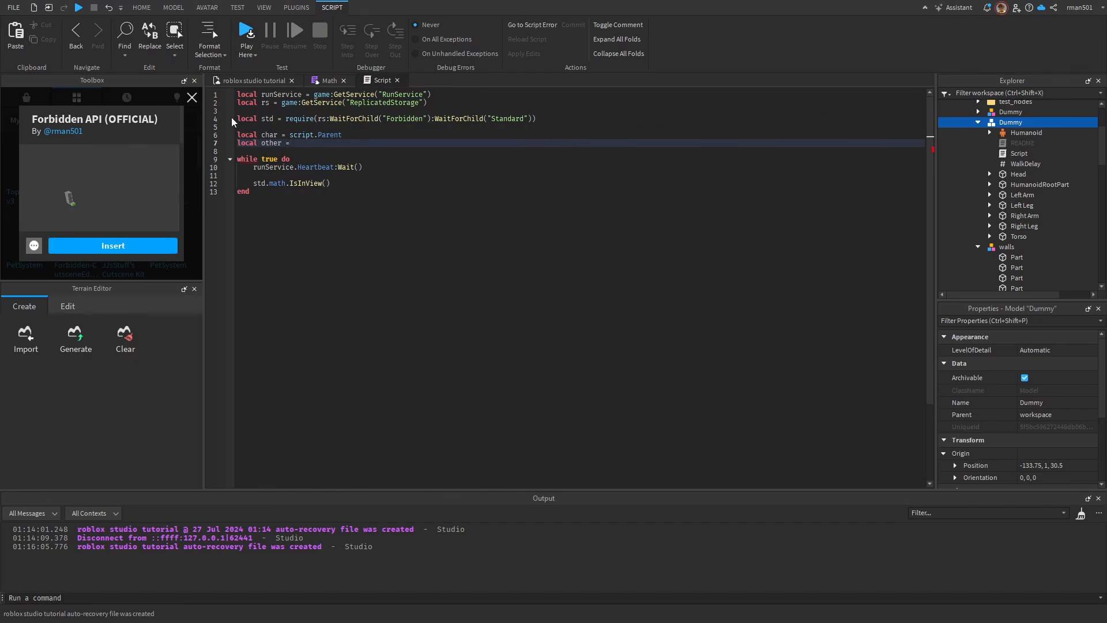
- Reference the ISINVIEWTEST part as other and call std.math.IsInView(char, other, 70, true)
left_click(140, 7)
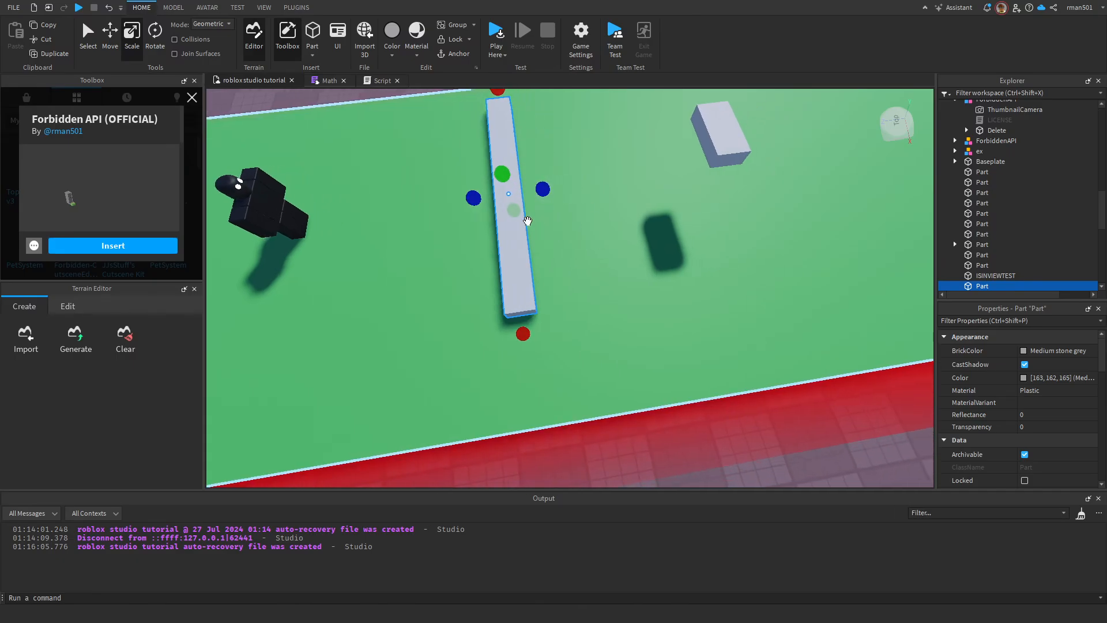
left_click(995, 276)
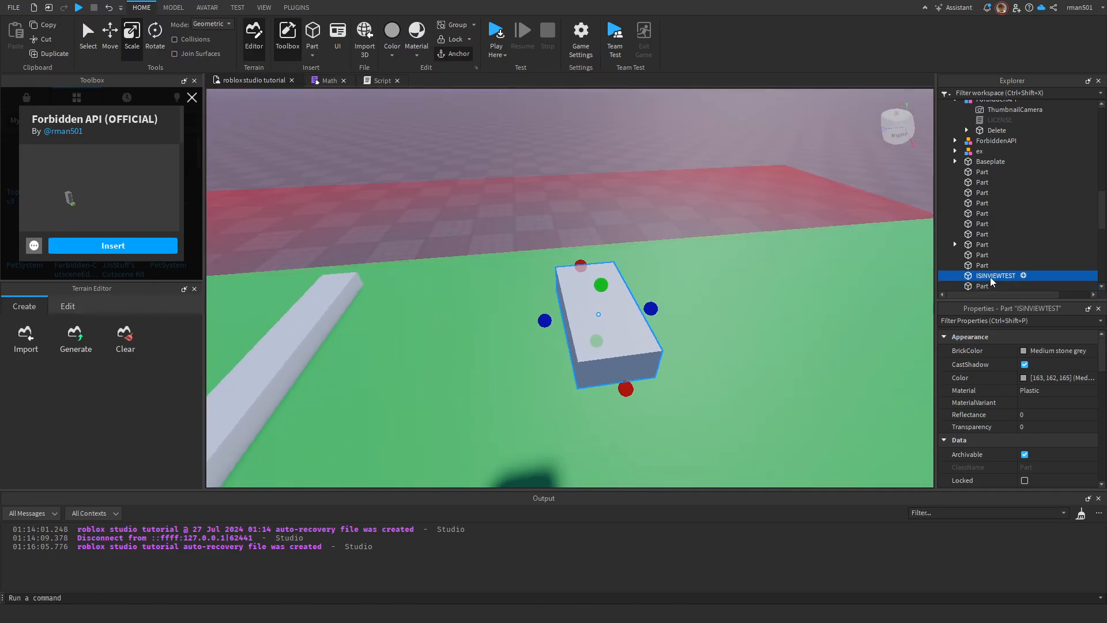
left_click(383, 80)
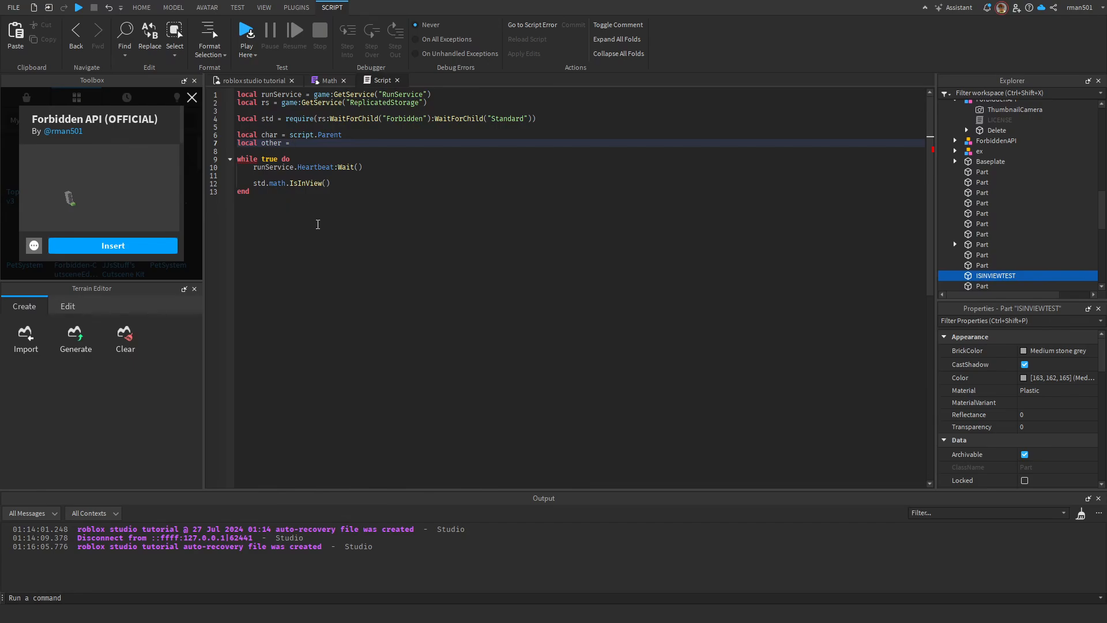
mouse_move(531, 236)
type(" workspace:WaitForChild(\"ISINVIEWTEST")
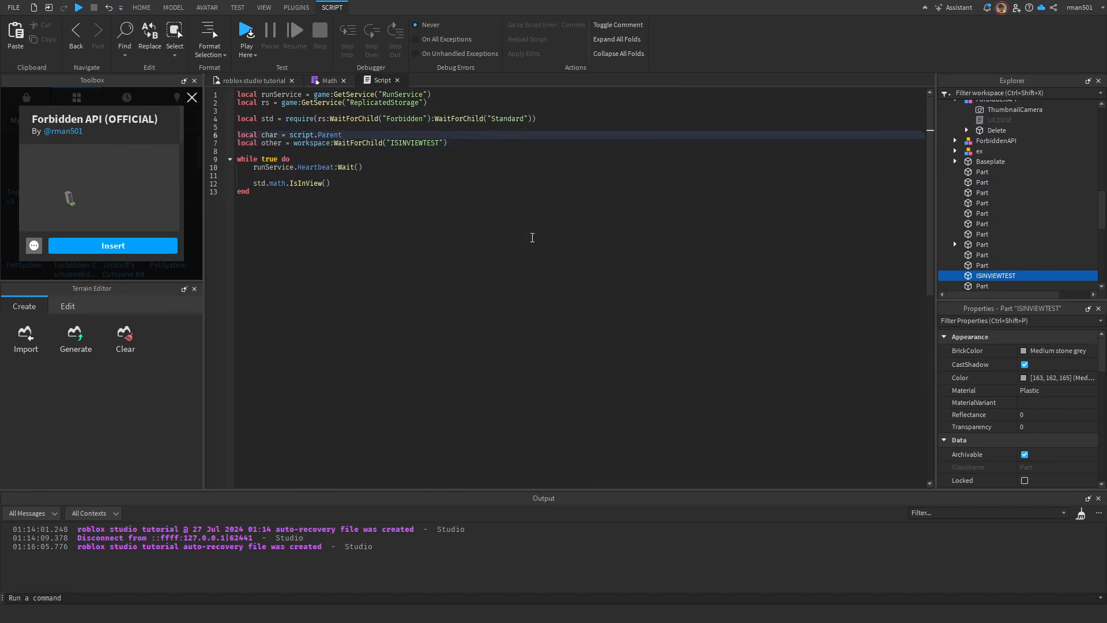
type("char,")
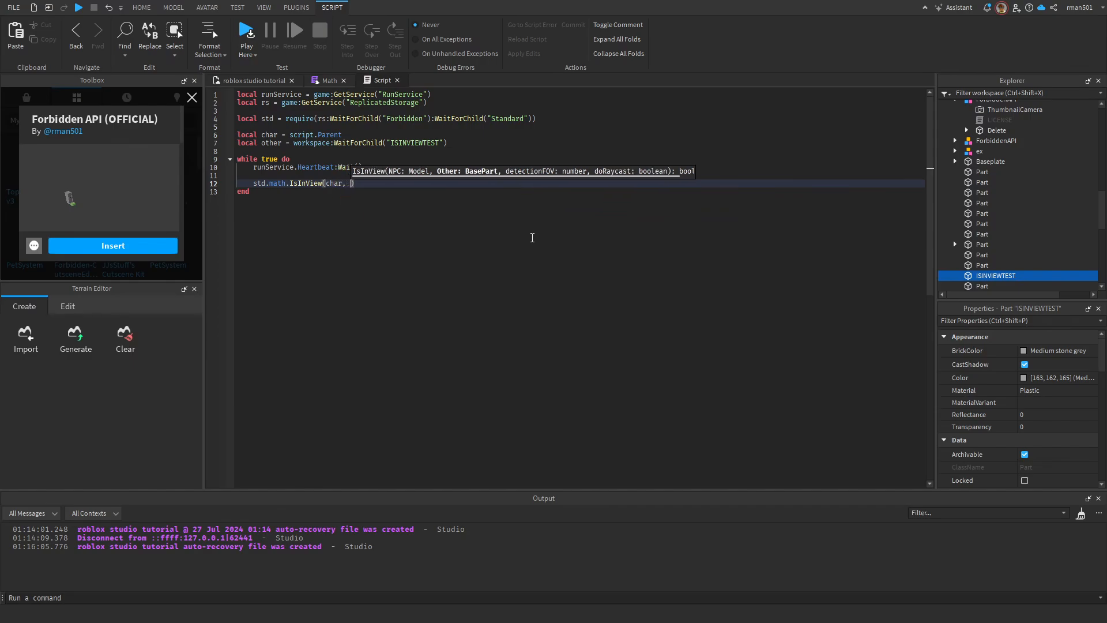
type("other, 70")
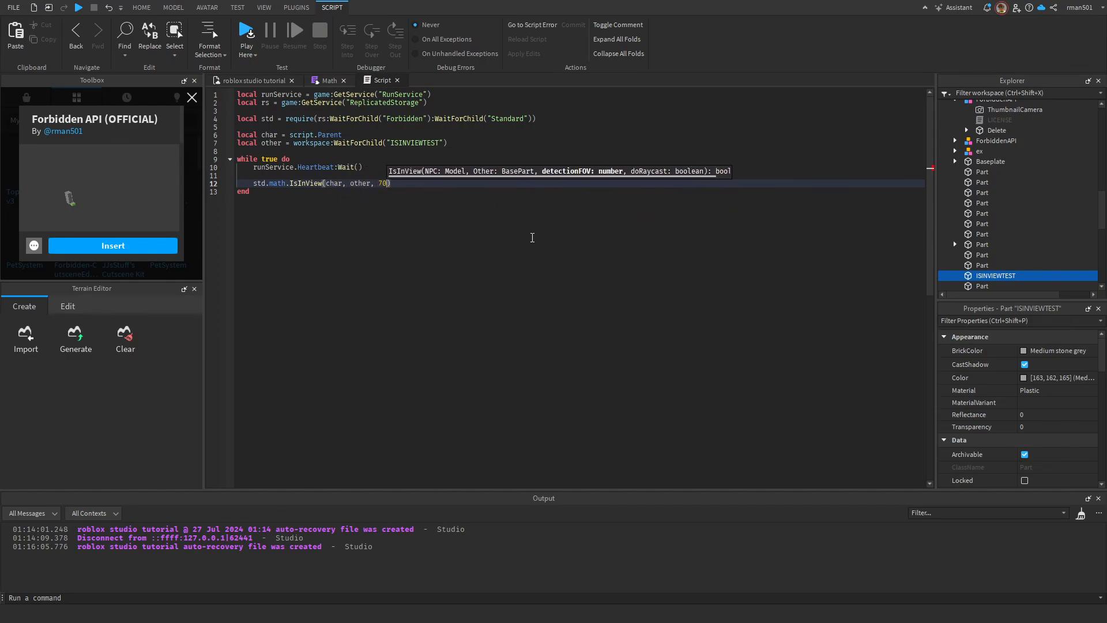
type(",")
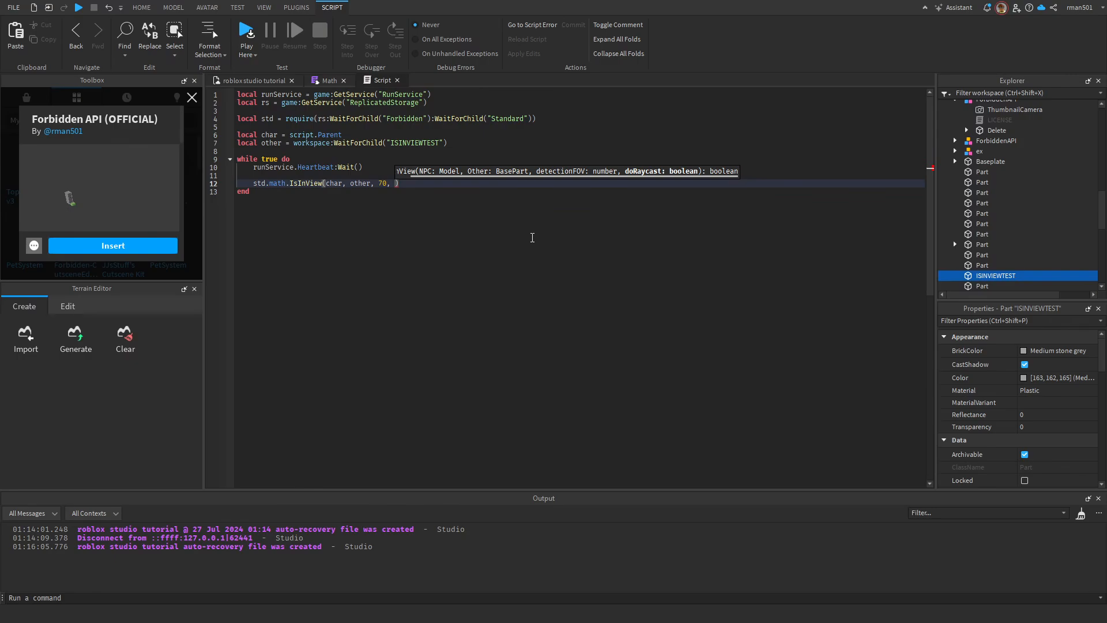
type("true")
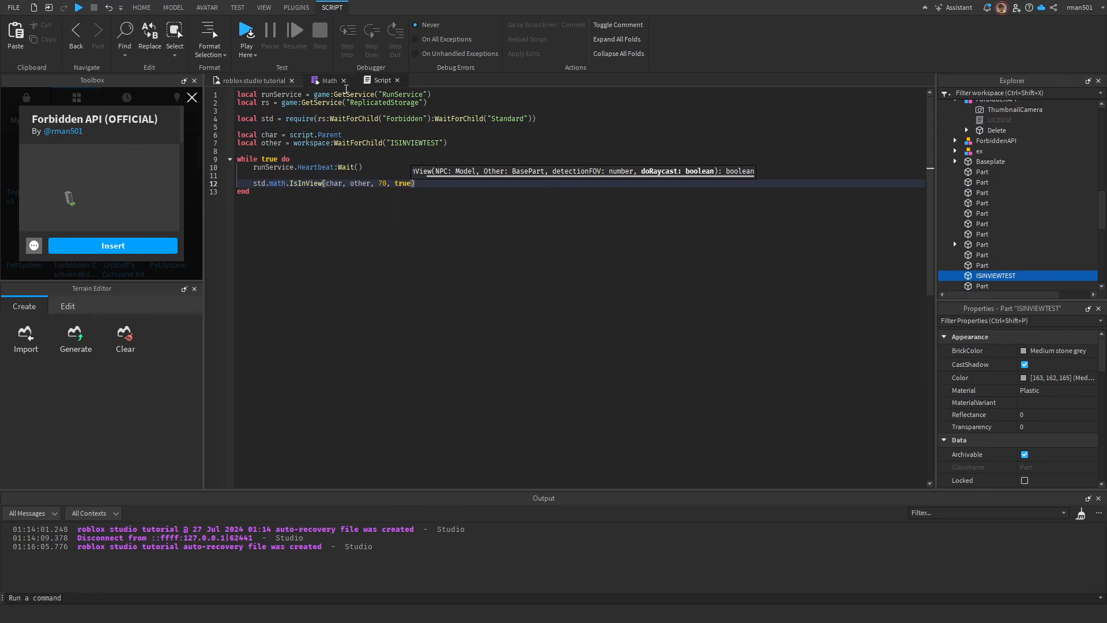
left_click(329, 80)
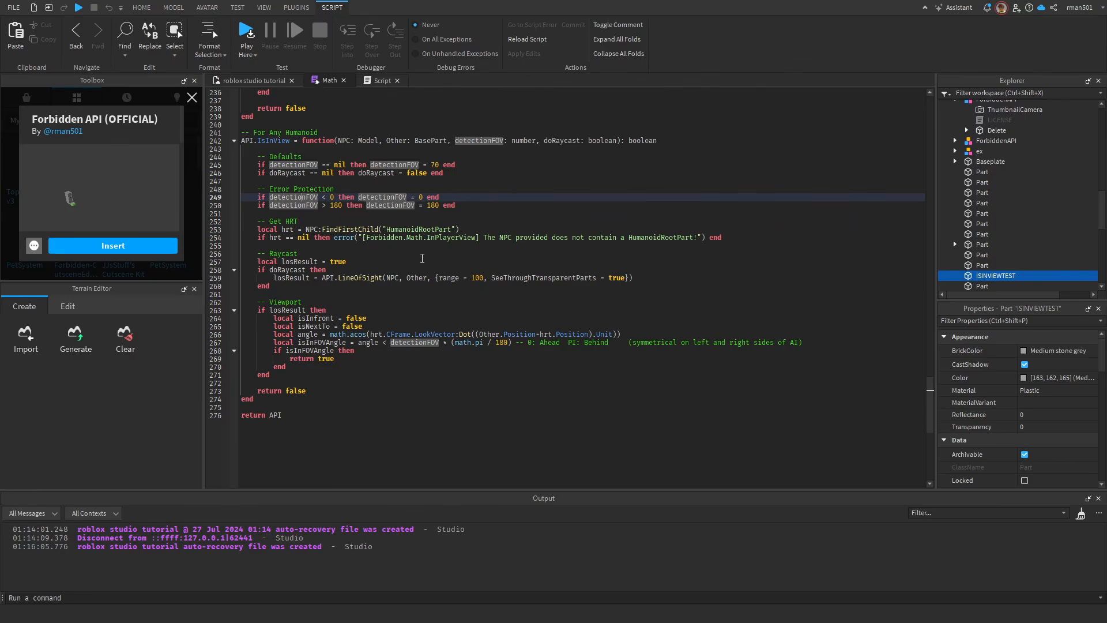
- Run a playtest, select the ISINVIEWTEST part while Seen! messages log, then stop
left_click(141, 7)
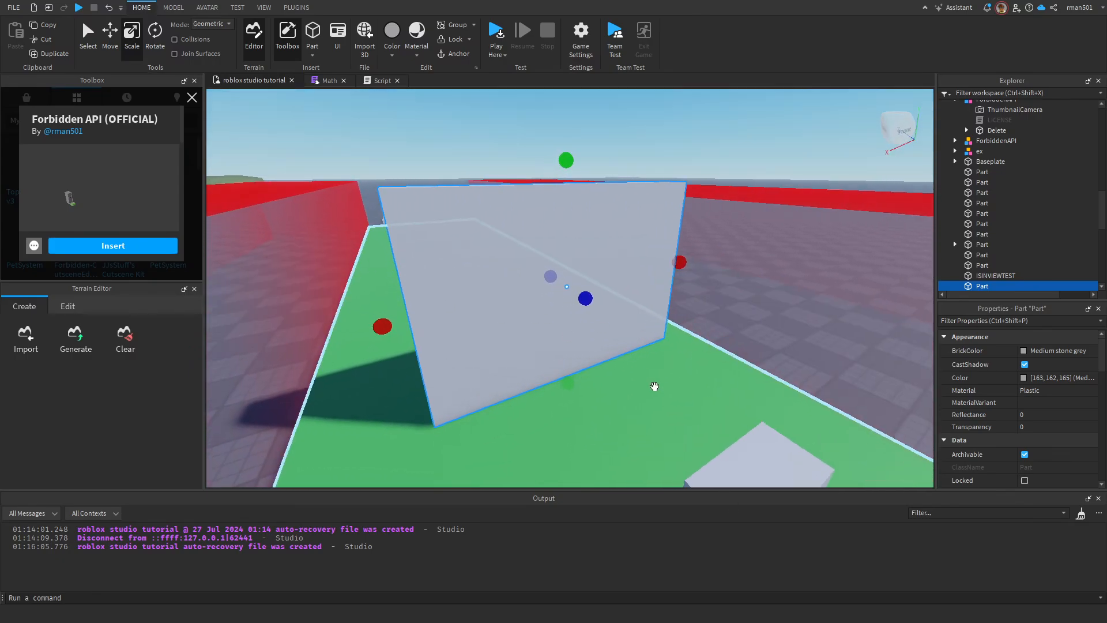
left_click(381, 80)
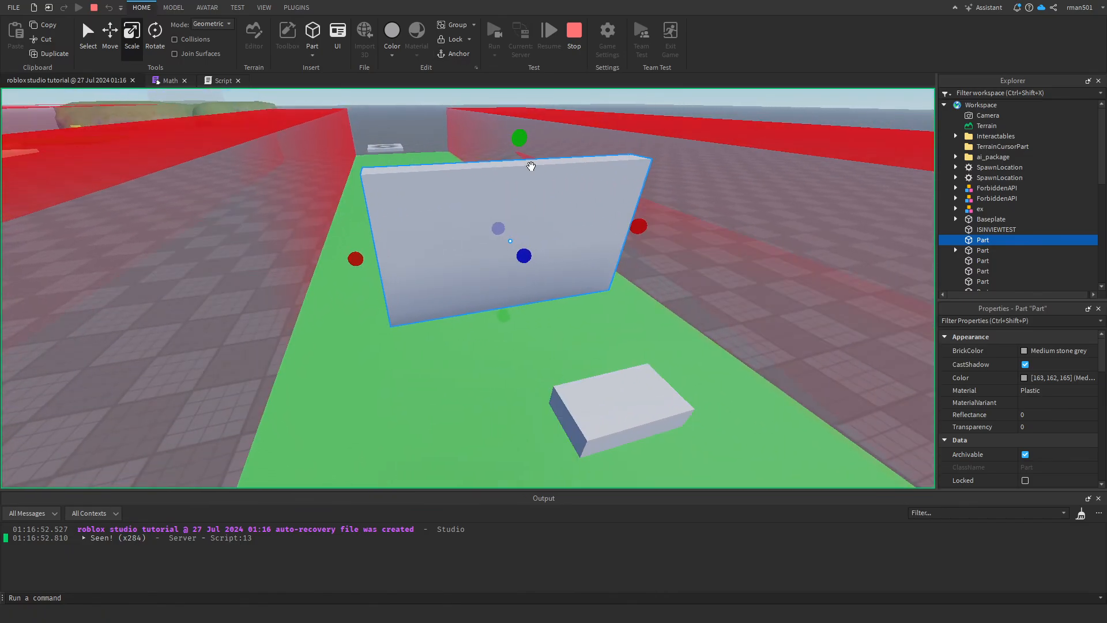
left_click(996, 229)
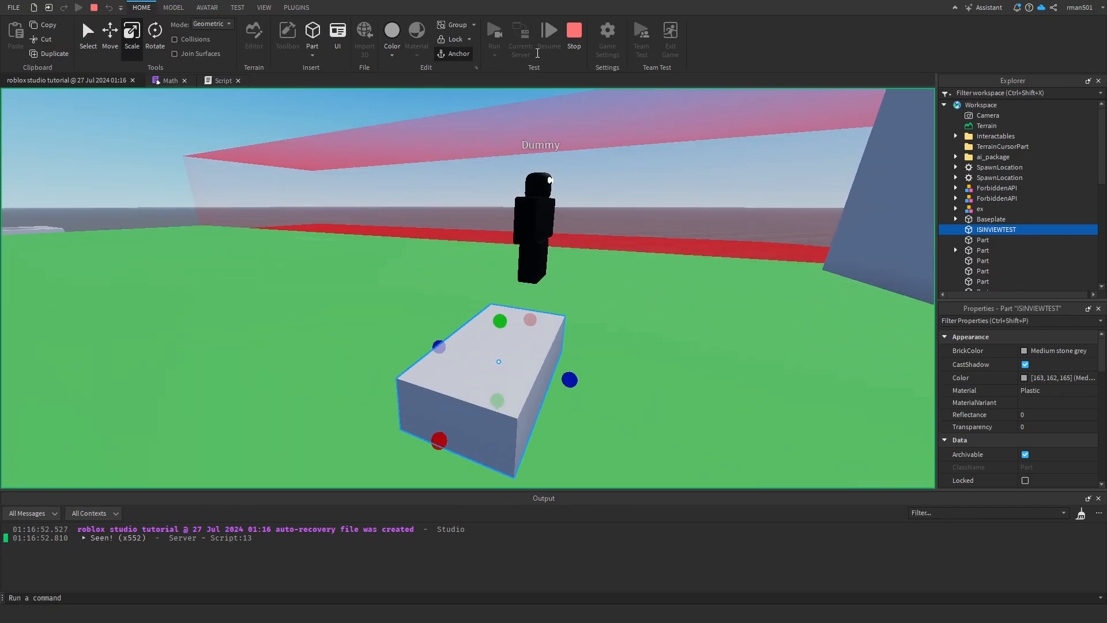
left_click(223, 80)
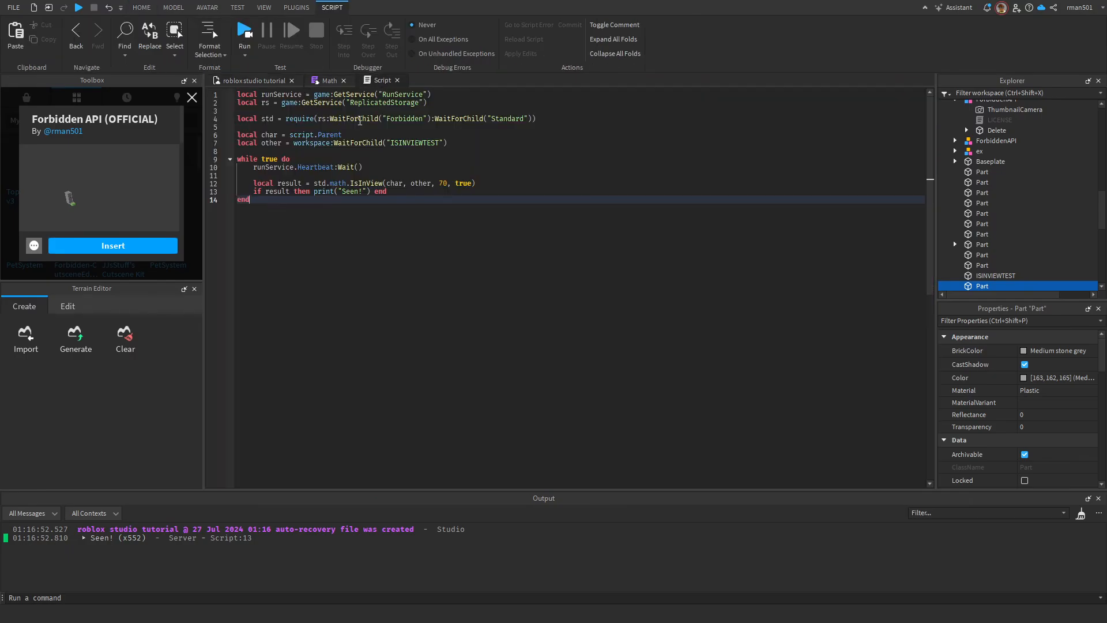
- Rotate the Dummy to face another direction, retest, and edit the IsInView FOV to 5
left_click(141, 7)
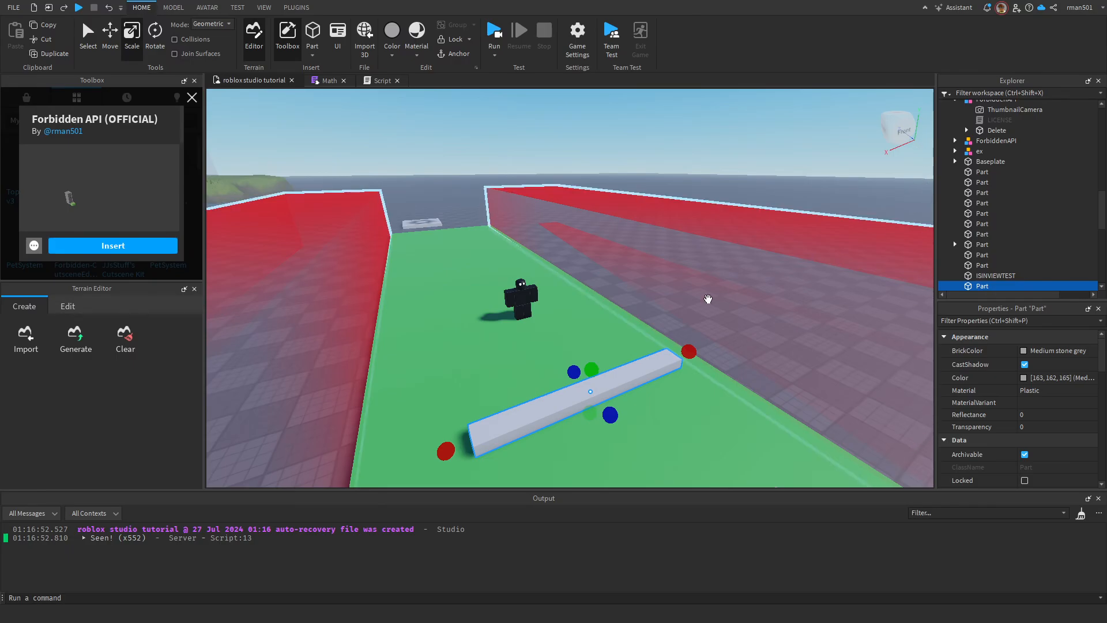
left_click(380, 80)
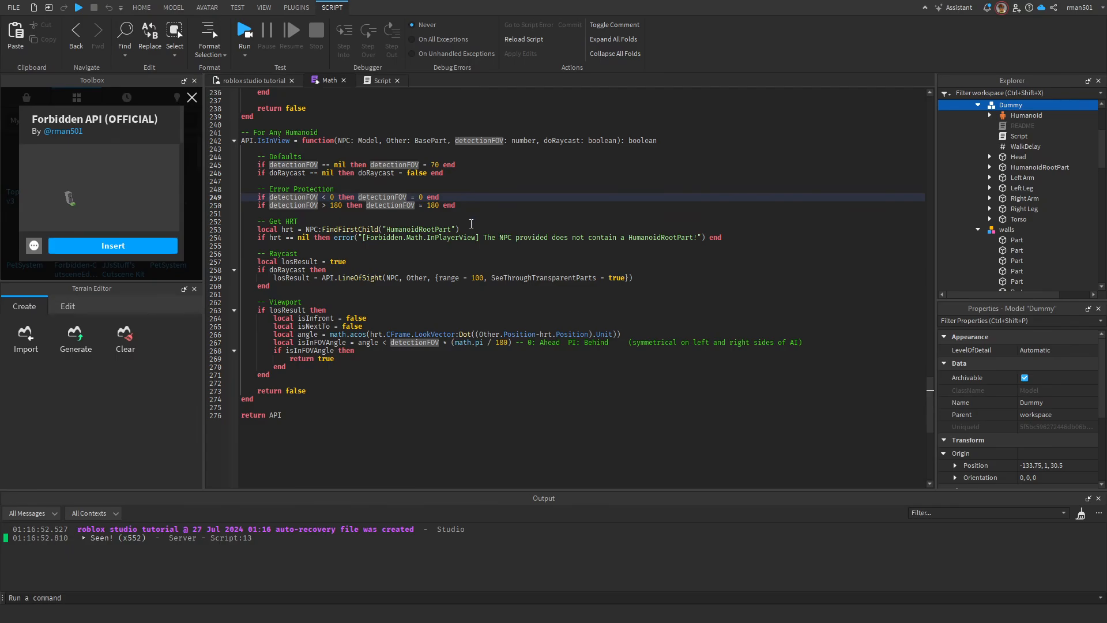
left_click(141, 7)
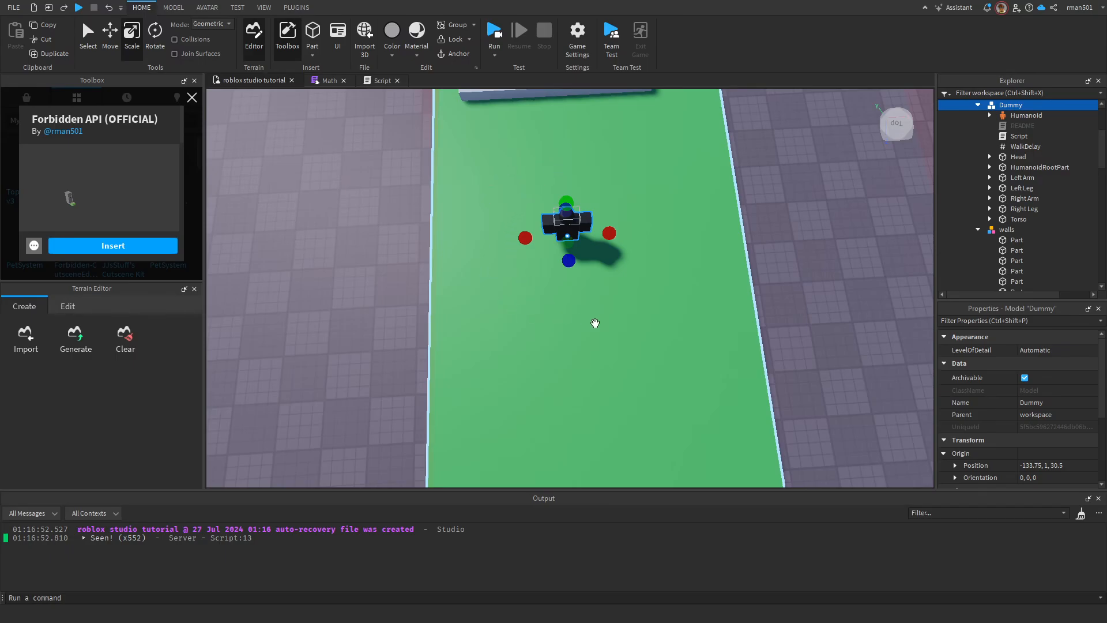
mouse_move(585, 329)
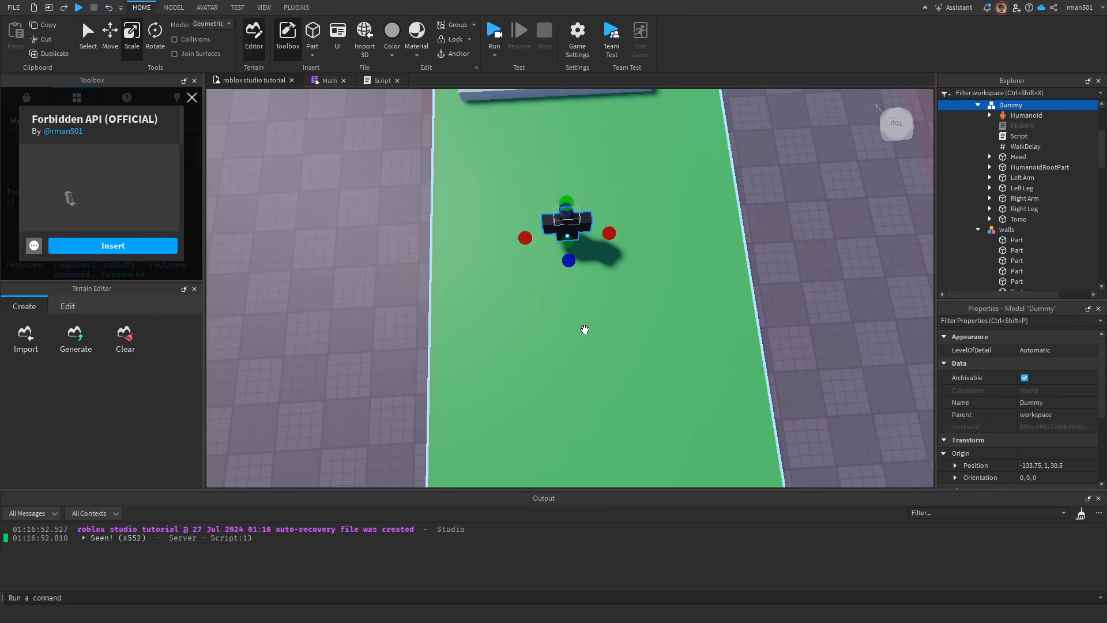
mouse_move(585, 321)
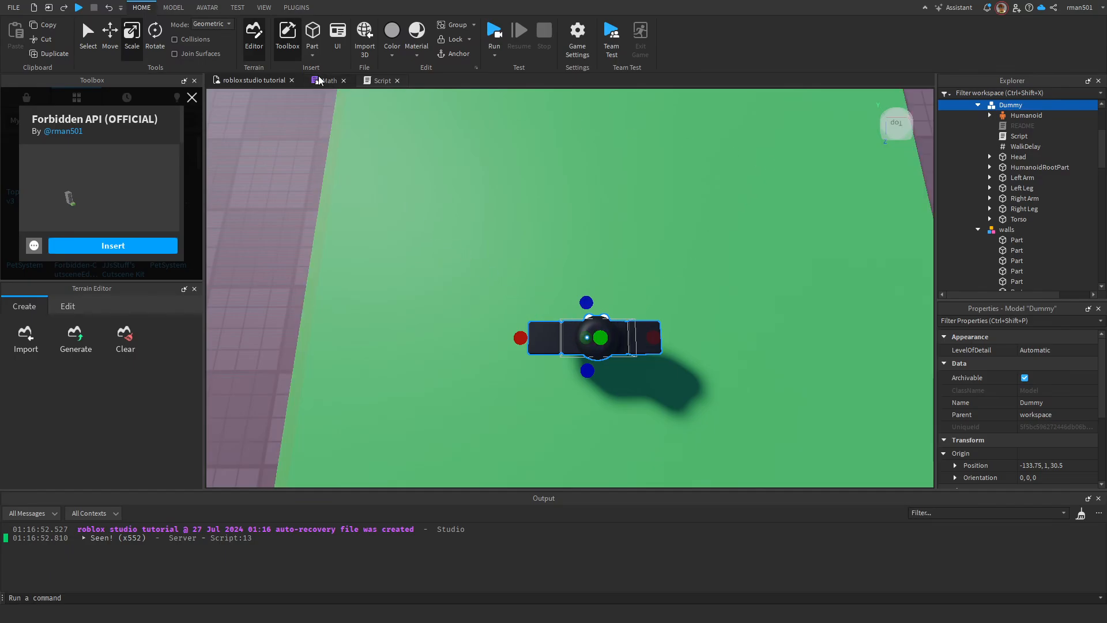
left_click(380, 80)
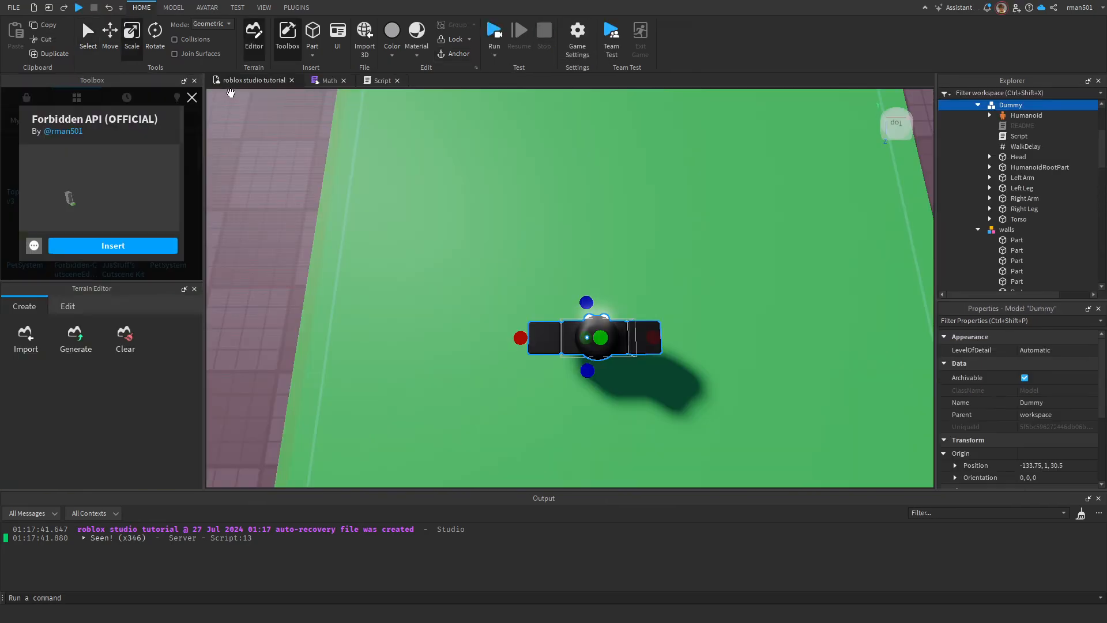
left_click(380, 79)
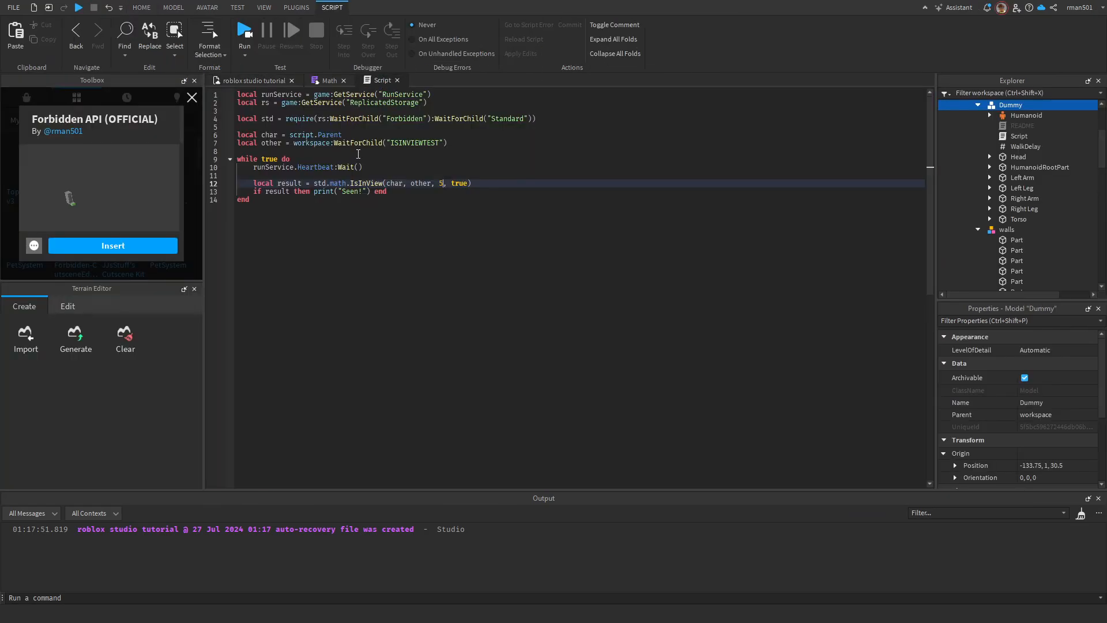
- Change the FOV to 10, test while moving ISINVIEWTEST, stop, and start Play Here
type("0")
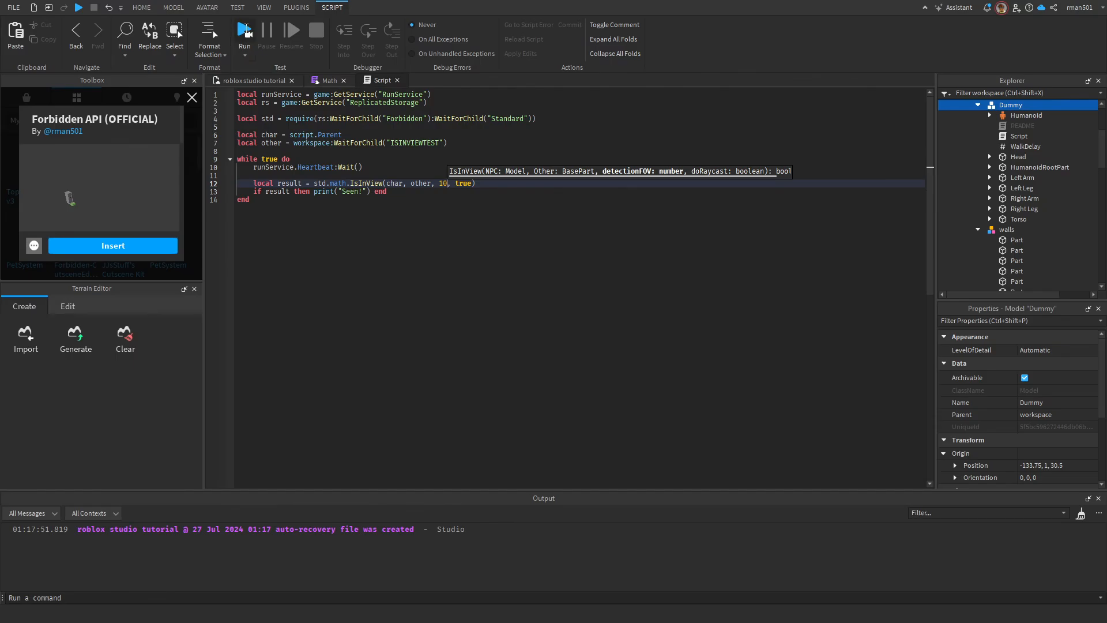
left_click(244, 29)
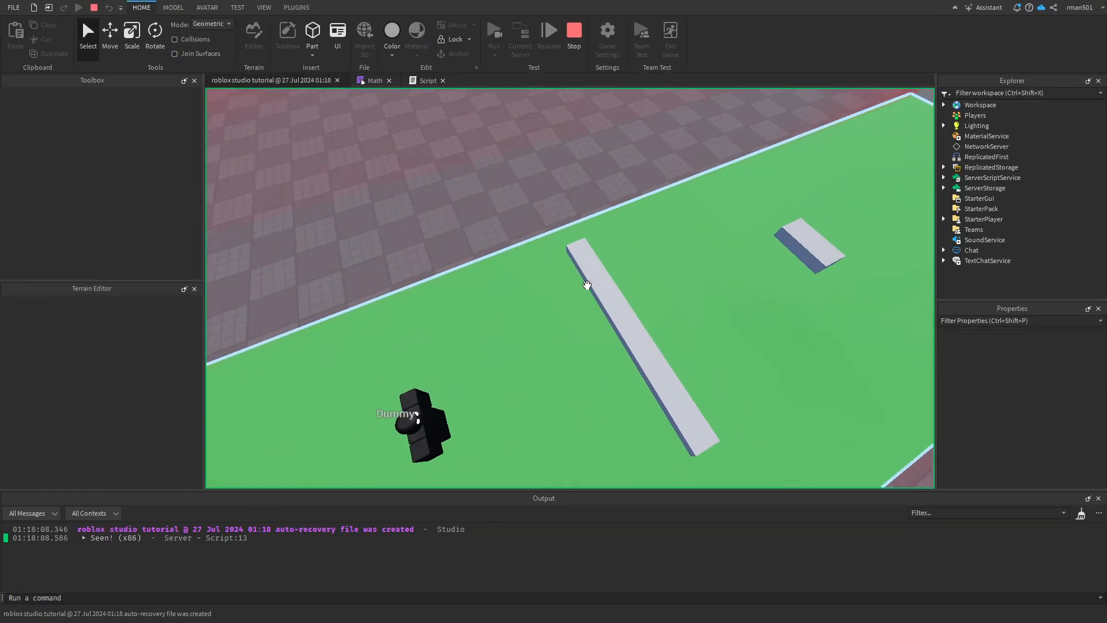
left_click(271, 413)
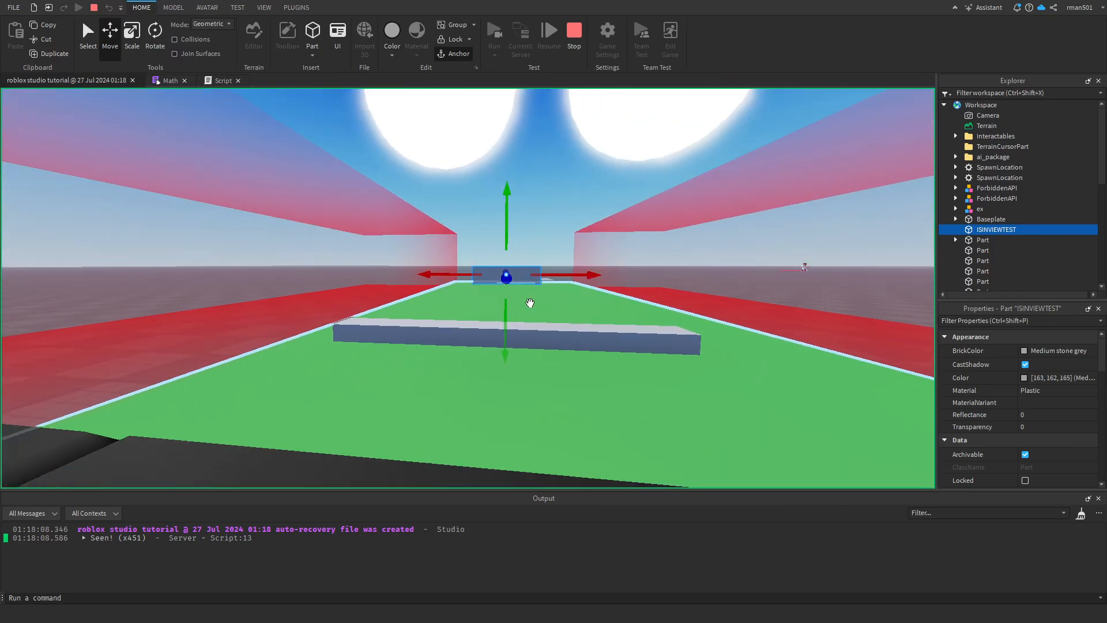
left_click(987, 115)
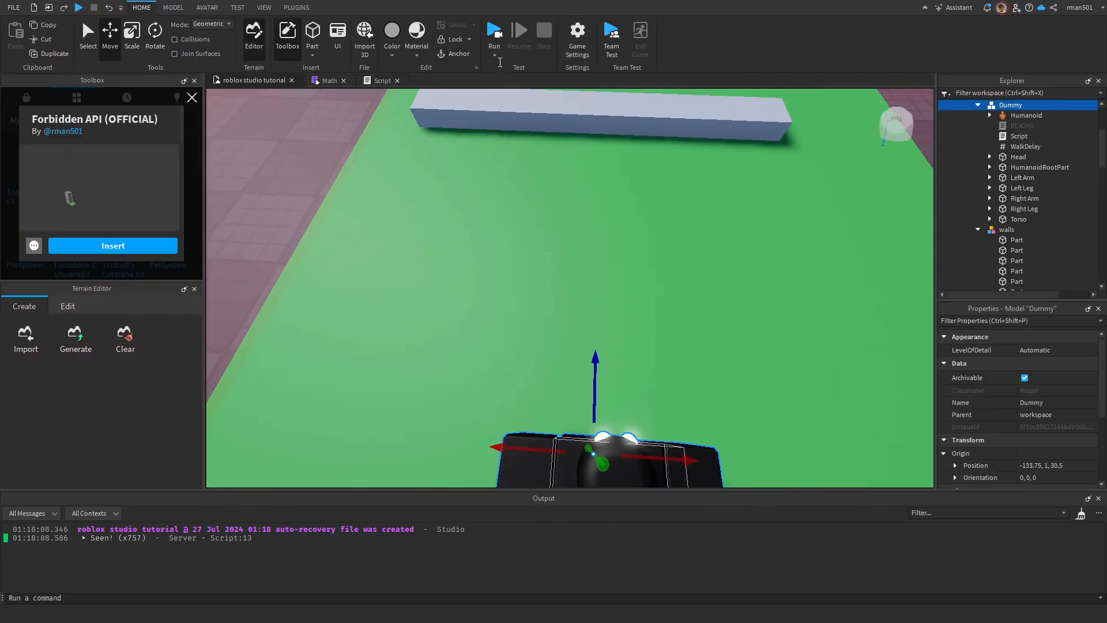
left_click(494, 30)
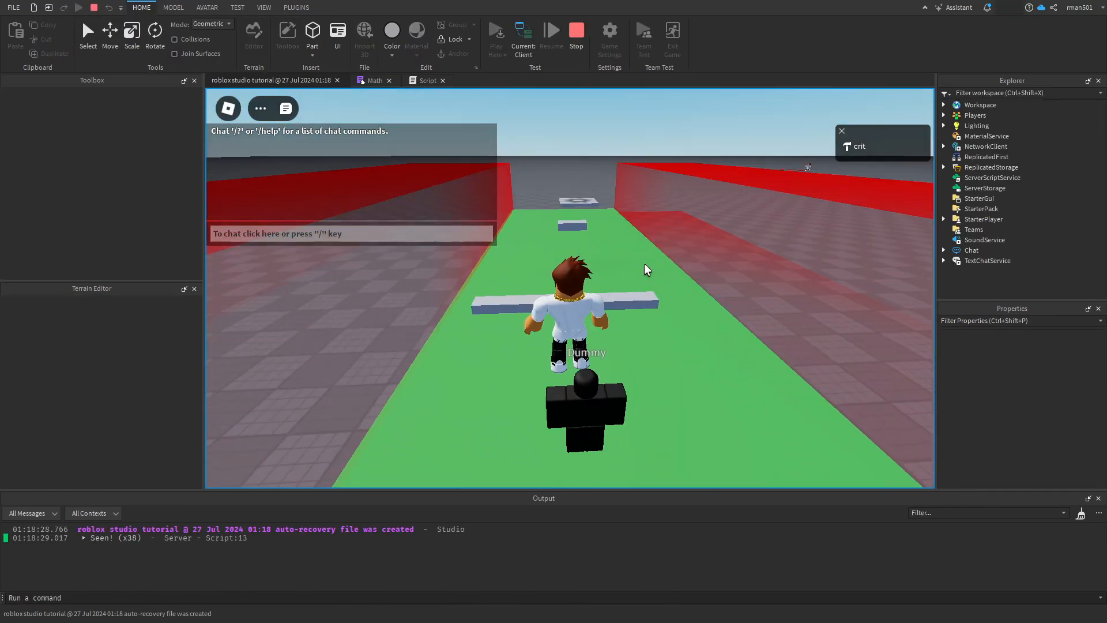
- Inspect the Workspace Camera's FieldOfView, stop the avatar playtest, and select 'result' in the script
left_click(944, 219)
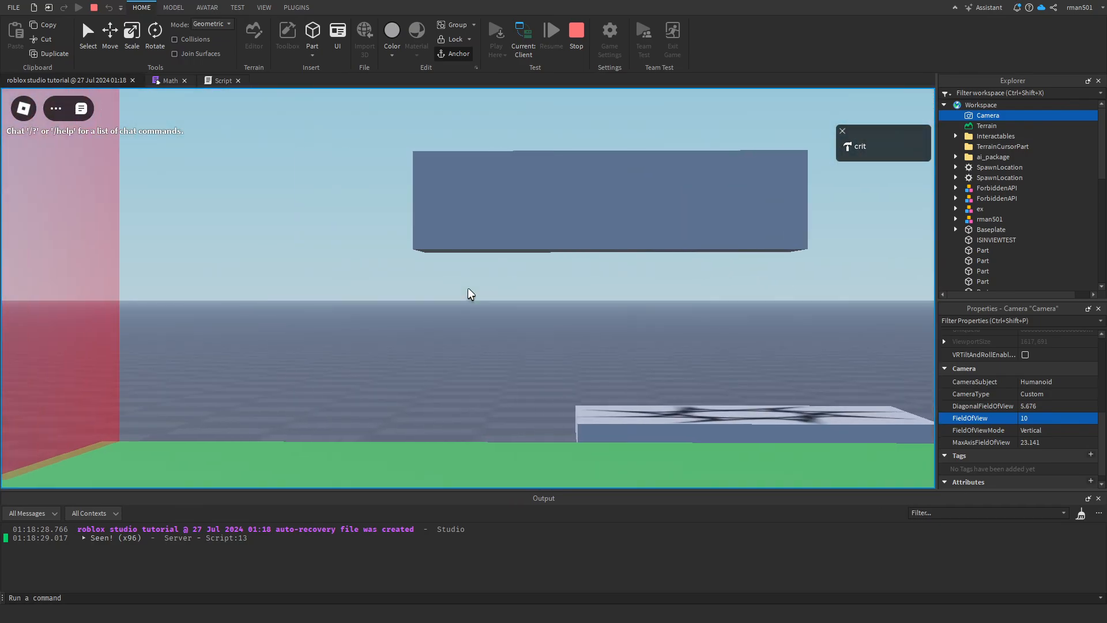
left_click(497, 34)
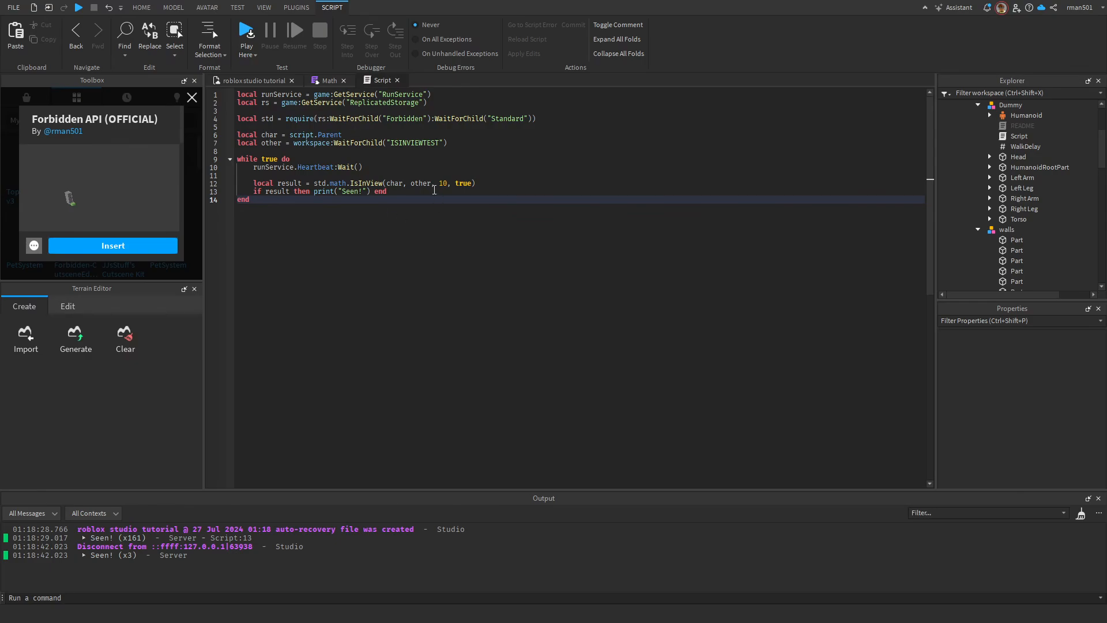
double_click(288, 183)
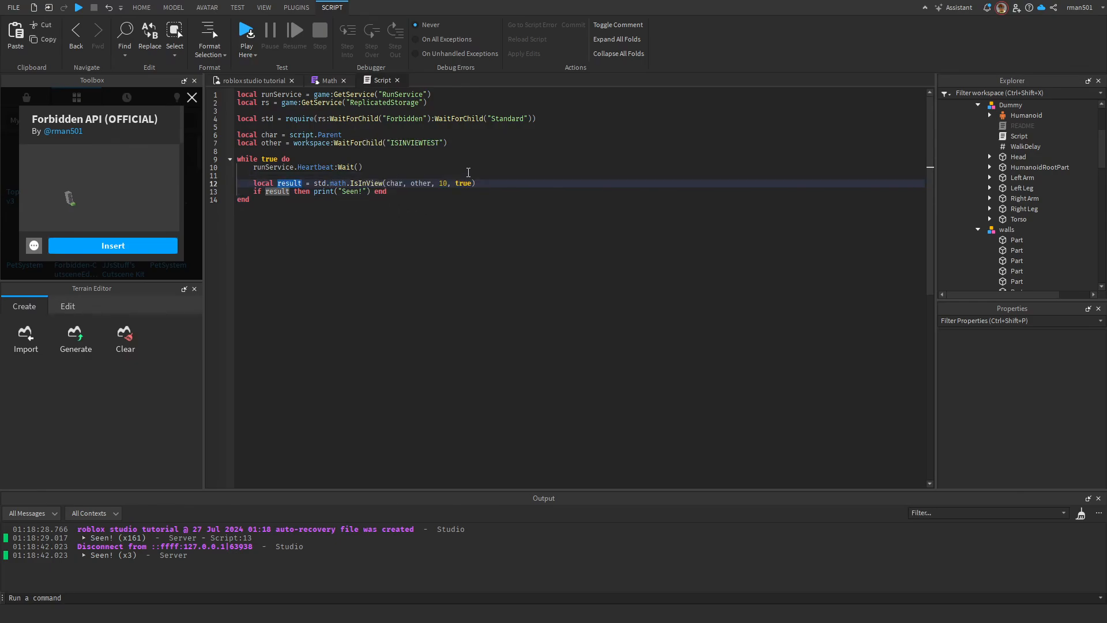